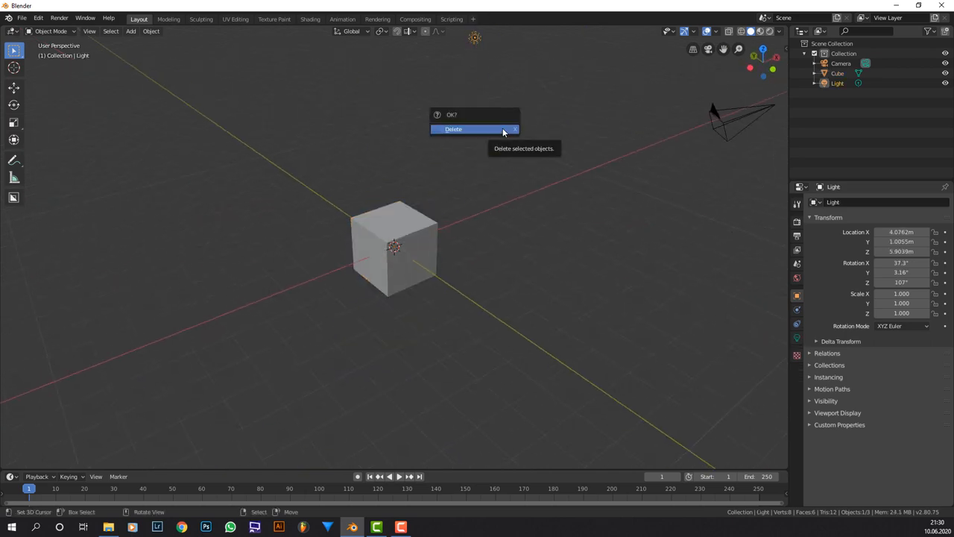
# - Delete the default Cube and Light so only the camera remains
pyautogui.click(453, 128)
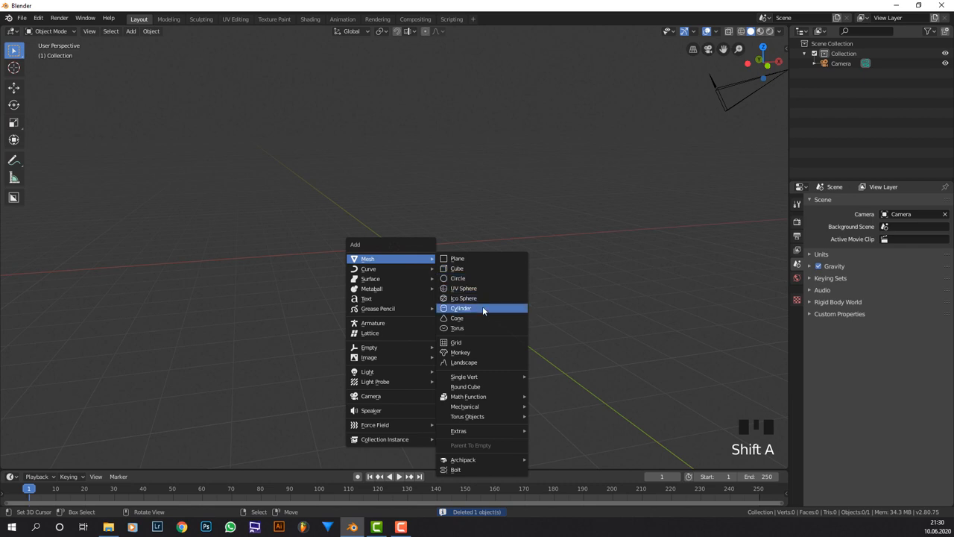
# - Add a default cylinder mesh at the origin and view it side-on
pyautogui.click(461, 308)
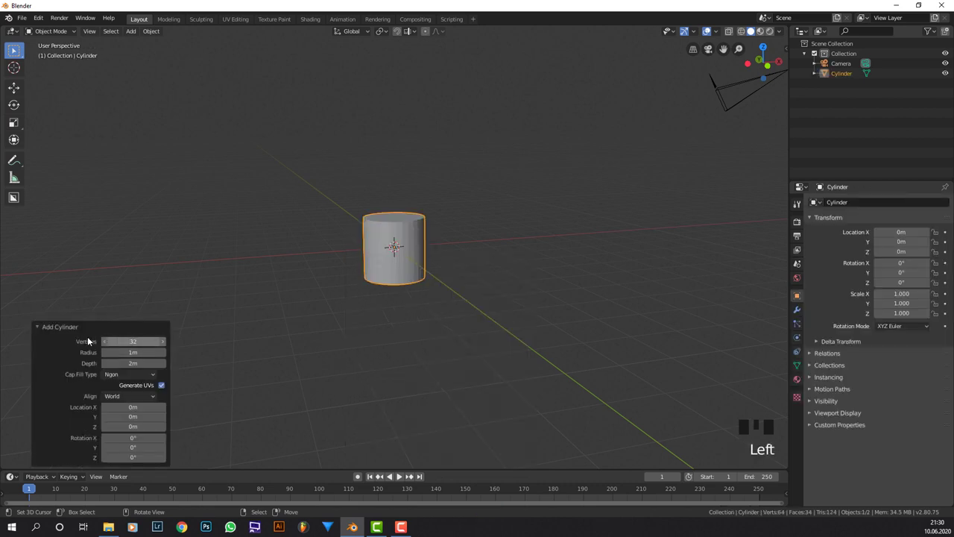
pyautogui.click(52, 327)
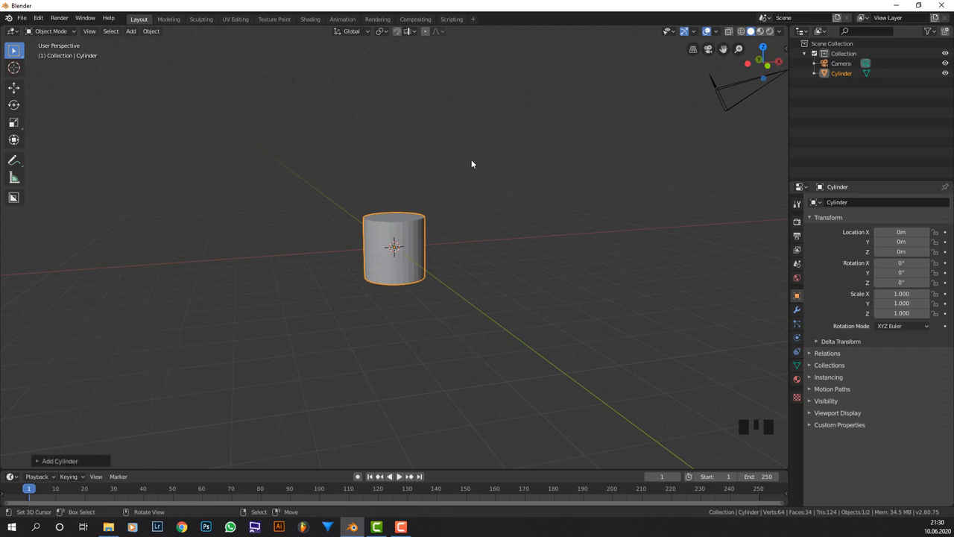
pyautogui.moveTo(472, 164); pyautogui.dragTo(535, 102)
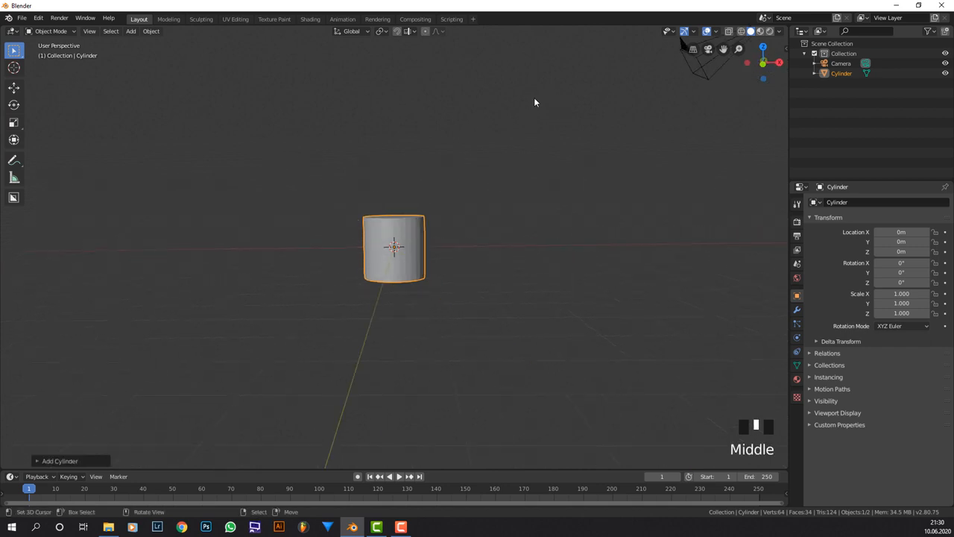
pyautogui.scroll(3)
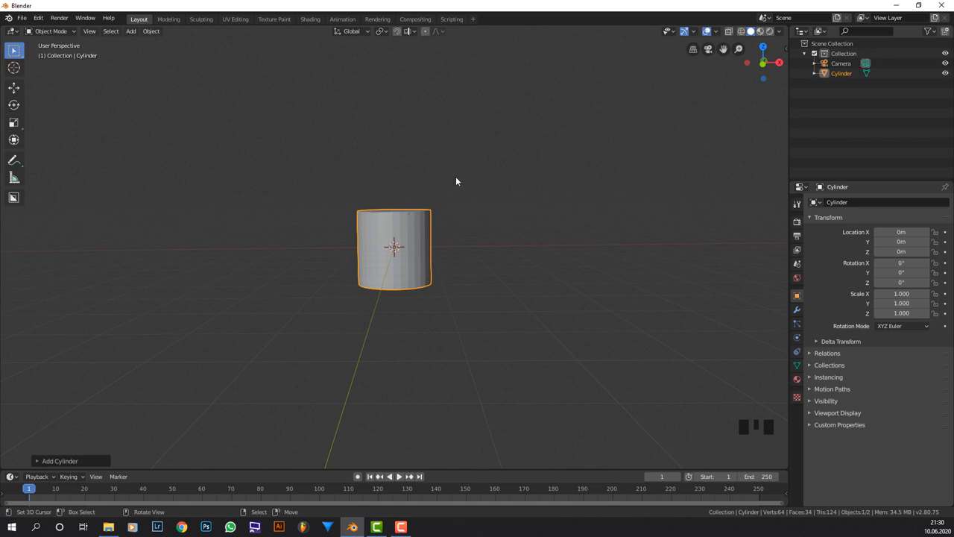
pyautogui.moveTo(288, 349)
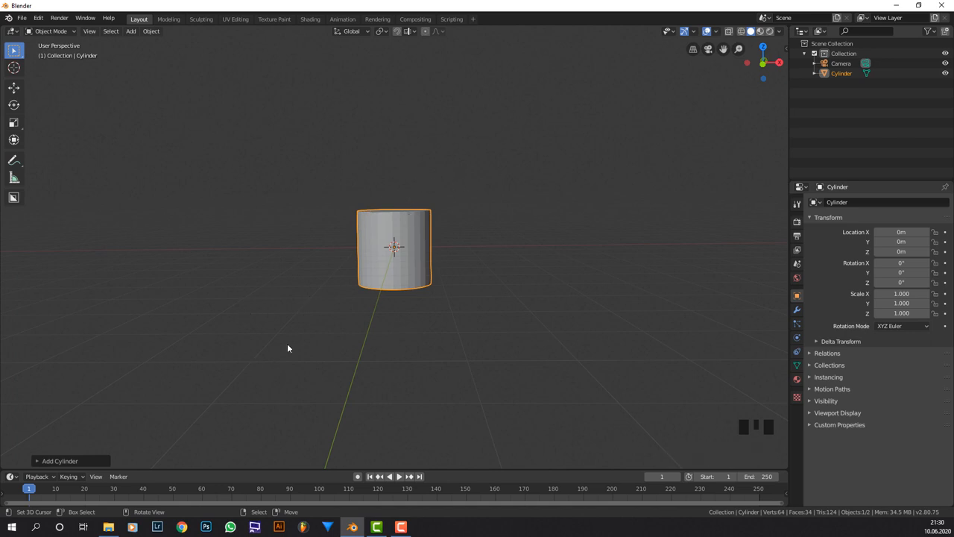
pyautogui.moveTo(314, 208)
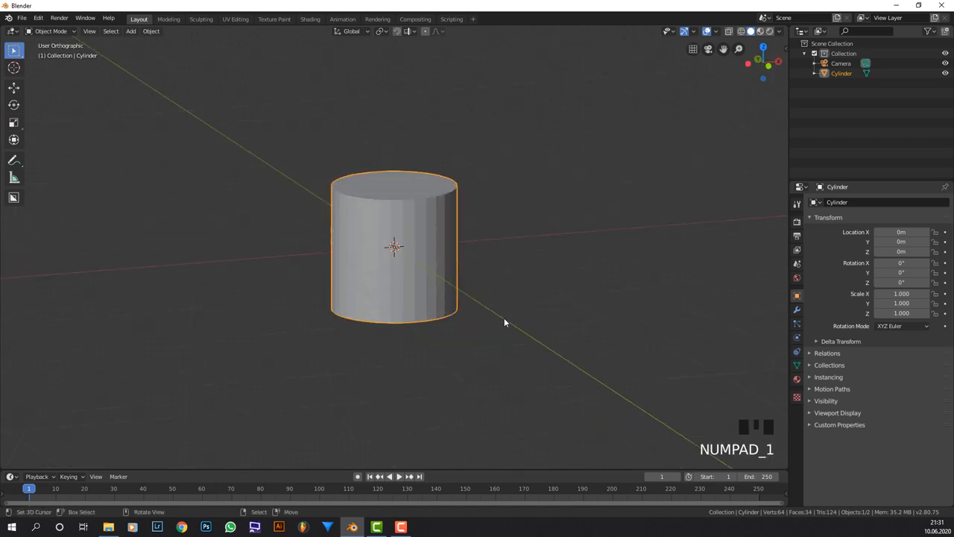
# - Loop-cut the cylinder's side into 11 horizontal edge loops
pyautogui.press('Tab')
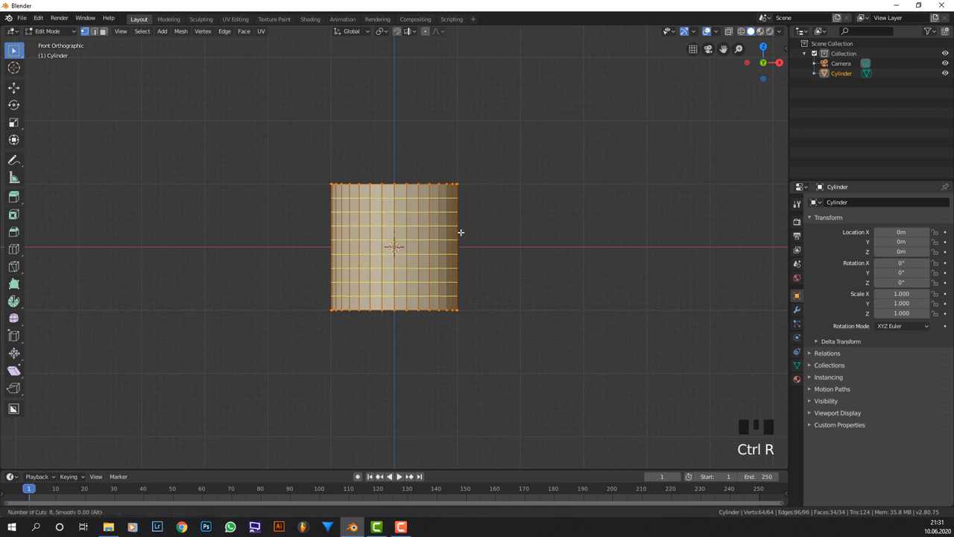
pyautogui.scroll(3)
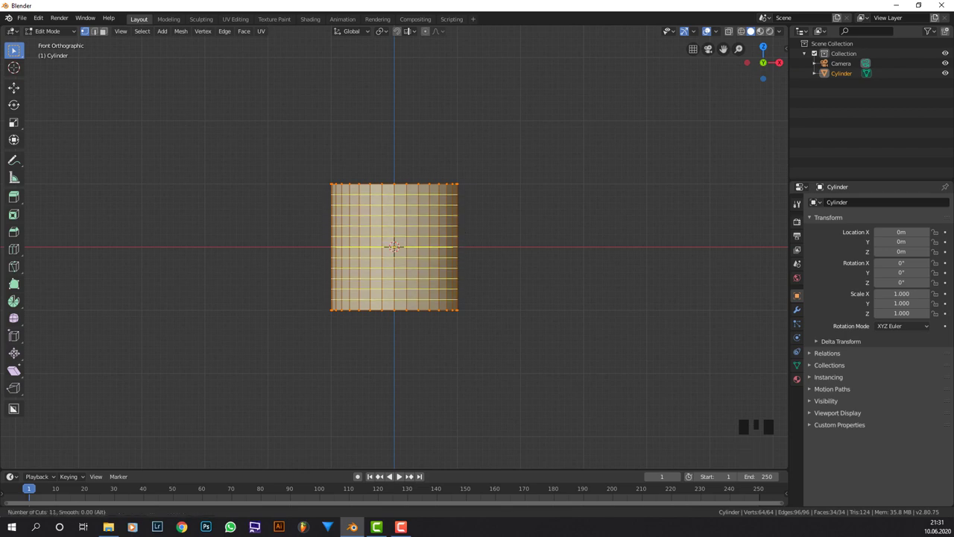
pyautogui.click(386, 198)
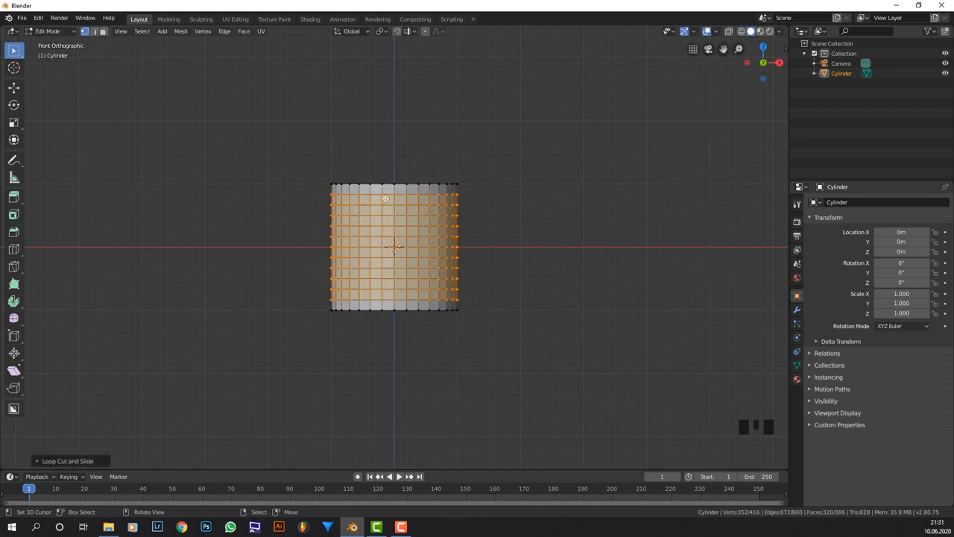
pyautogui.scroll(3)
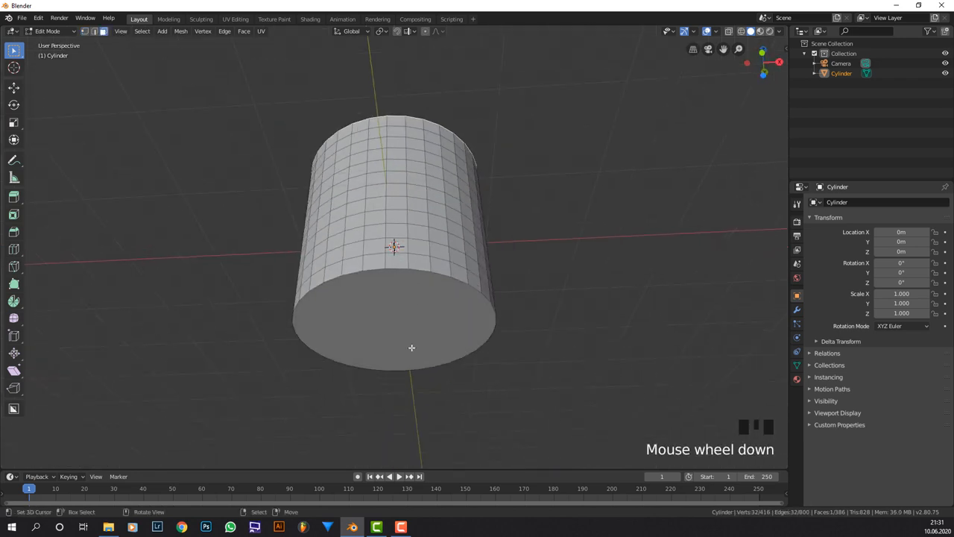
# - Separate the top and bottom cap faces into a new object, Cylinder.001
pyautogui.moveTo(411, 347); pyautogui.dragTo(487, 234)
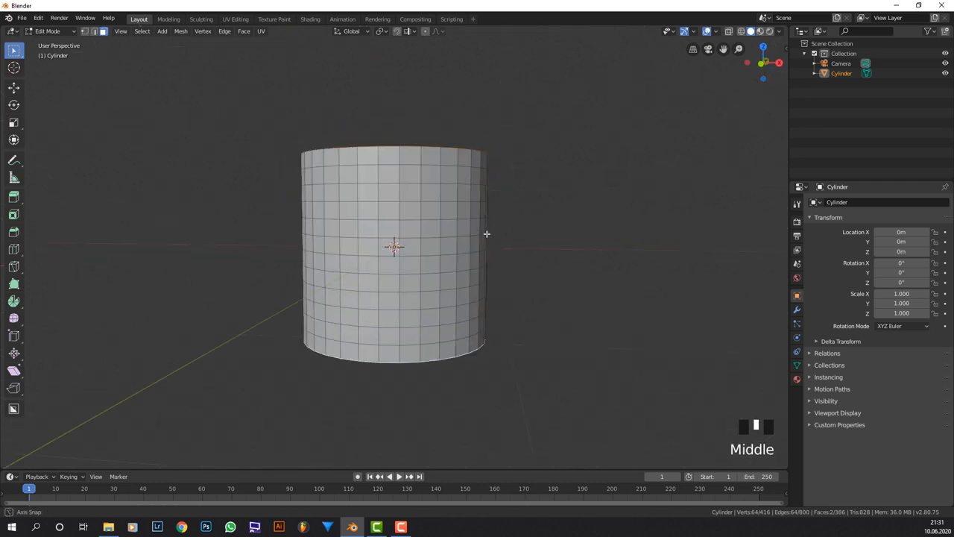
pyautogui.press('p')
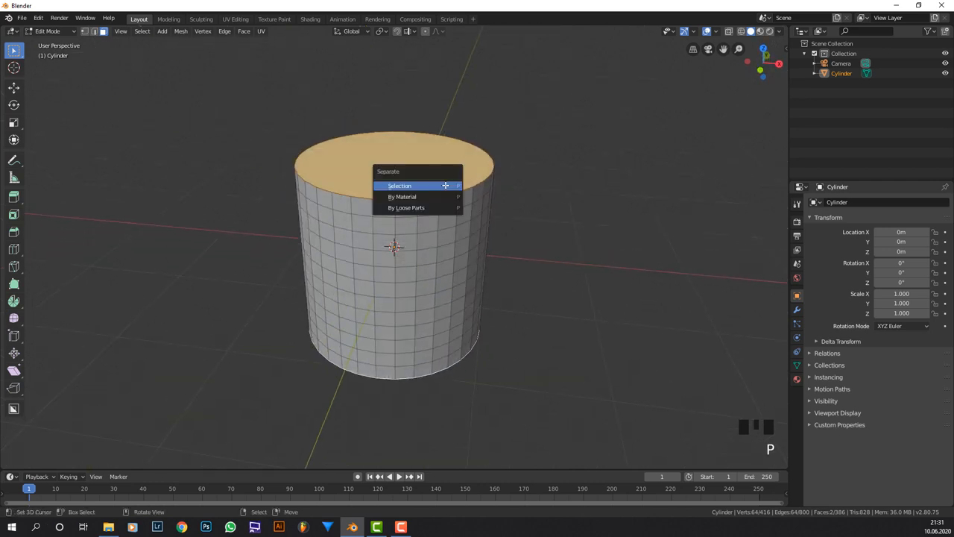
pyautogui.click(417, 185)
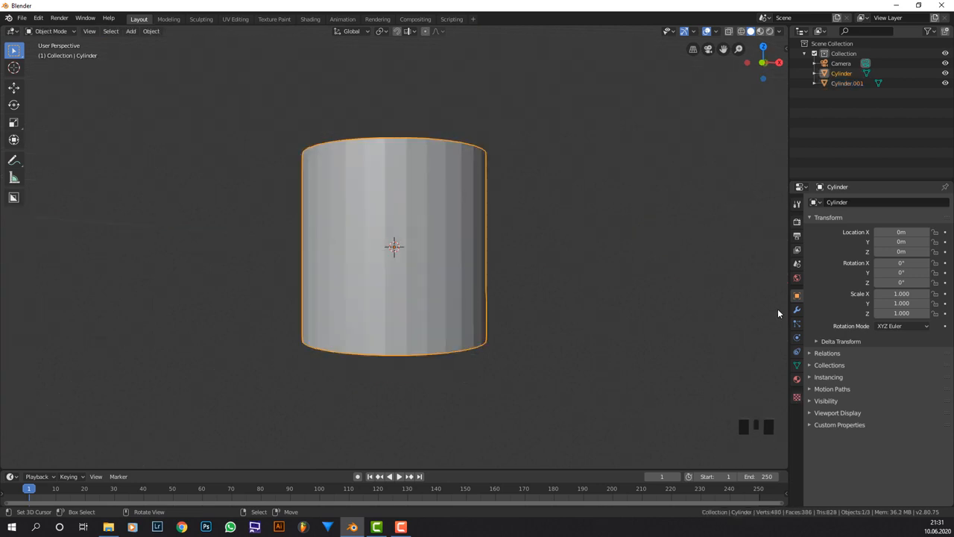
# - Add a Wireframe modifier to the main cylinder, making an open strut cage
pyautogui.click(826, 202)
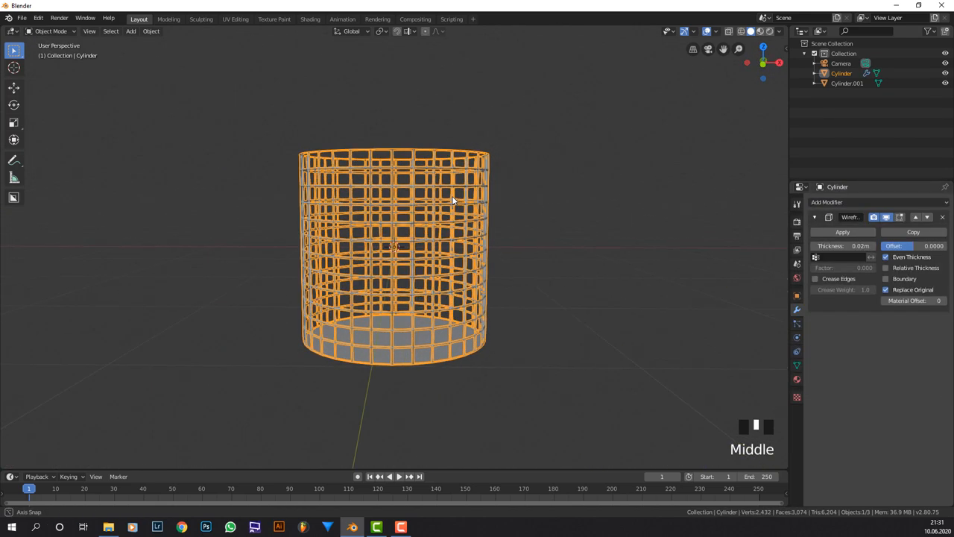
pyautogui.press('Tab')
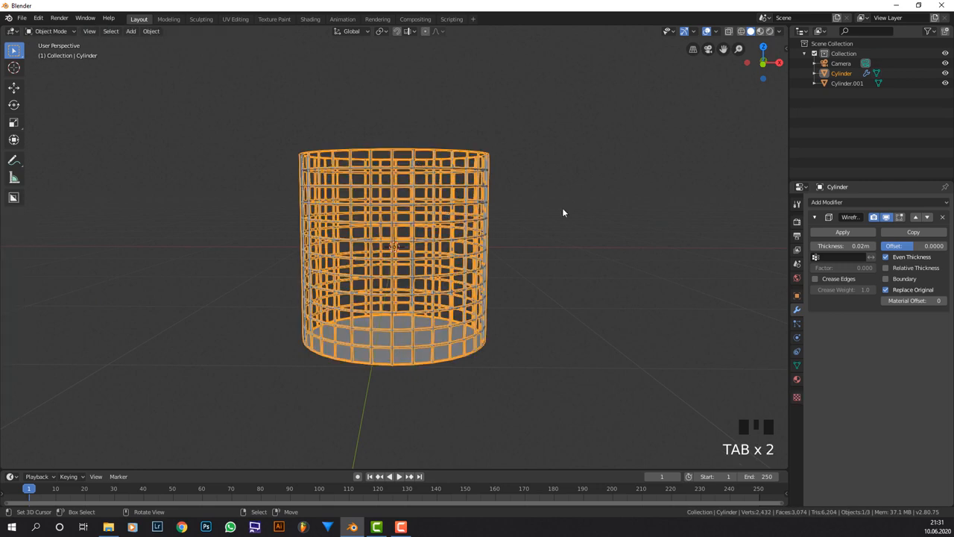
# - Poke all cylinder faces, then convert Tris to Quads for diamond openings
pyautogui.press('Tab')
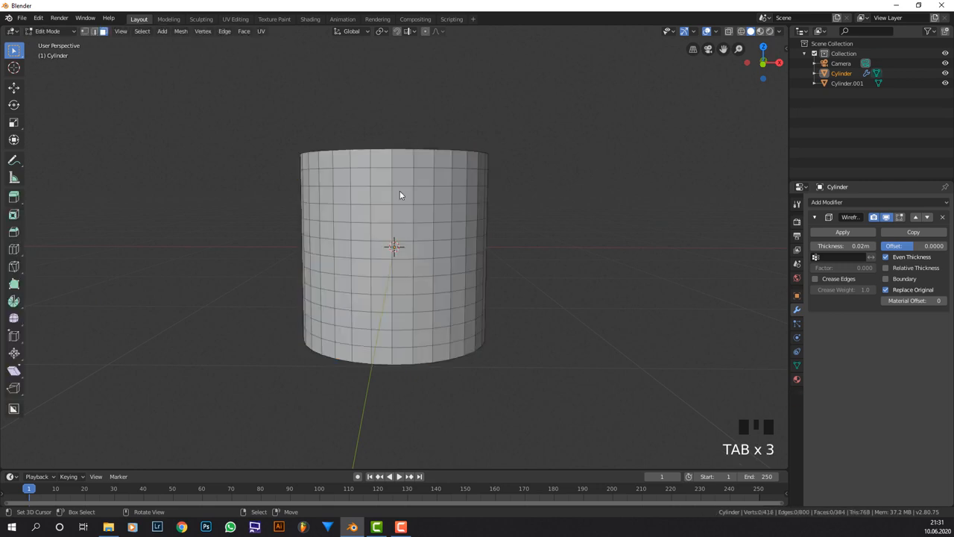
pyautogui.press('a')
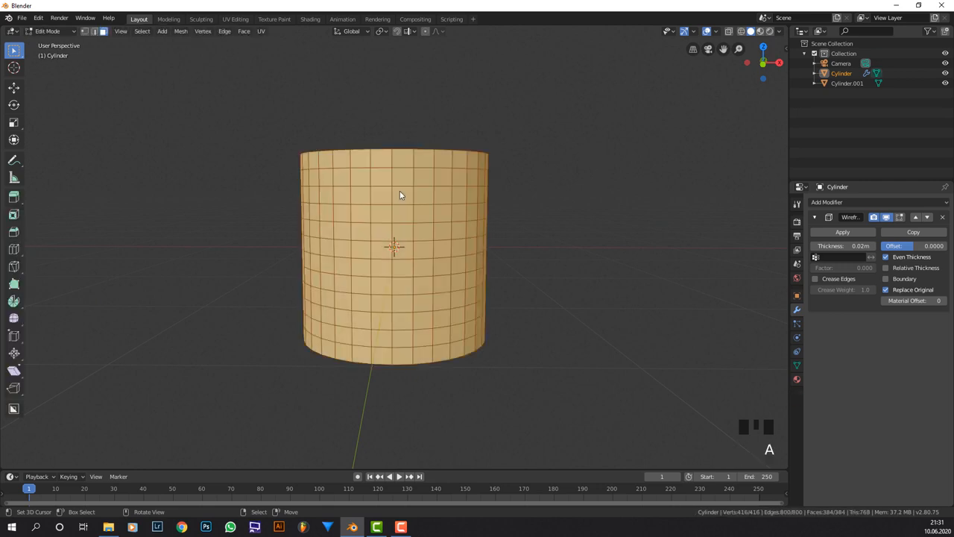
pyautogui.press('F3')
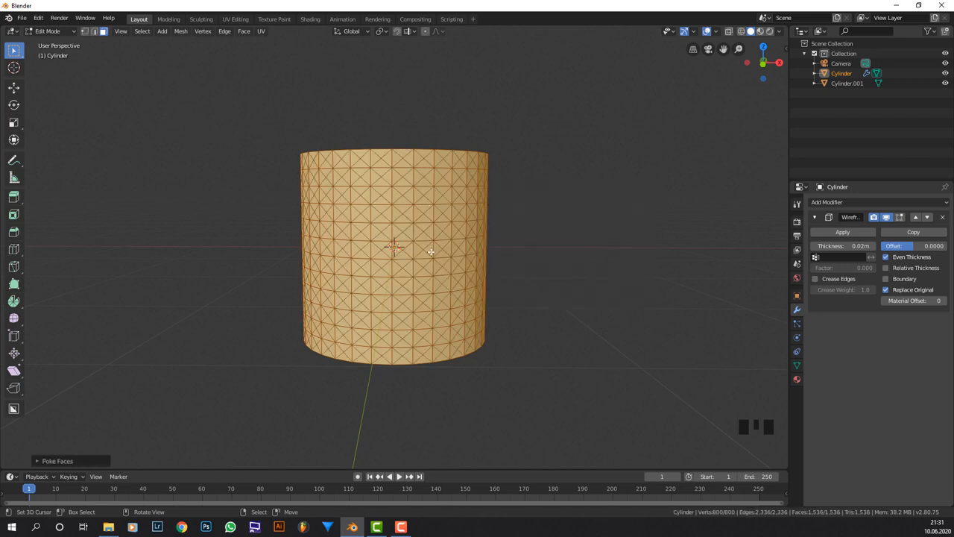
pyautogui.press('Space')
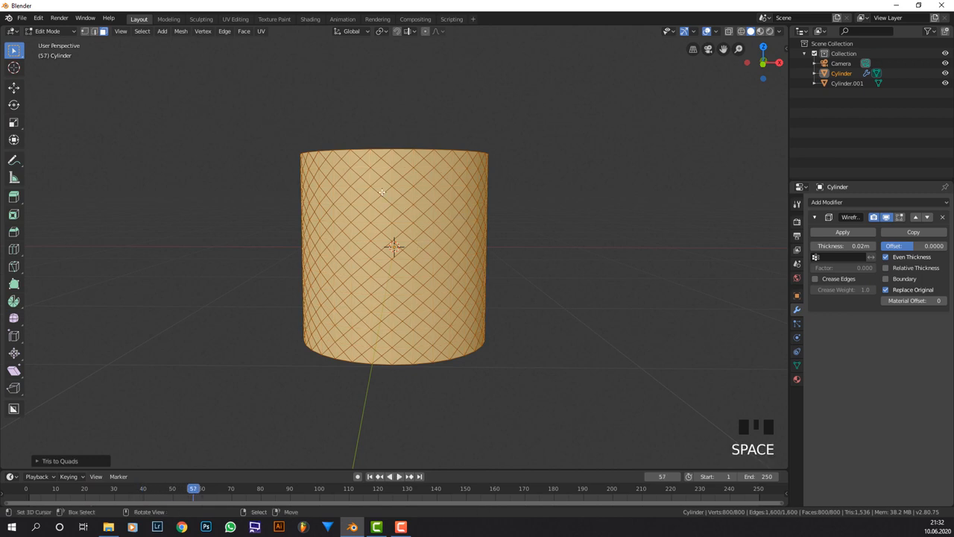
pyautogui.moveTo(508, 154)
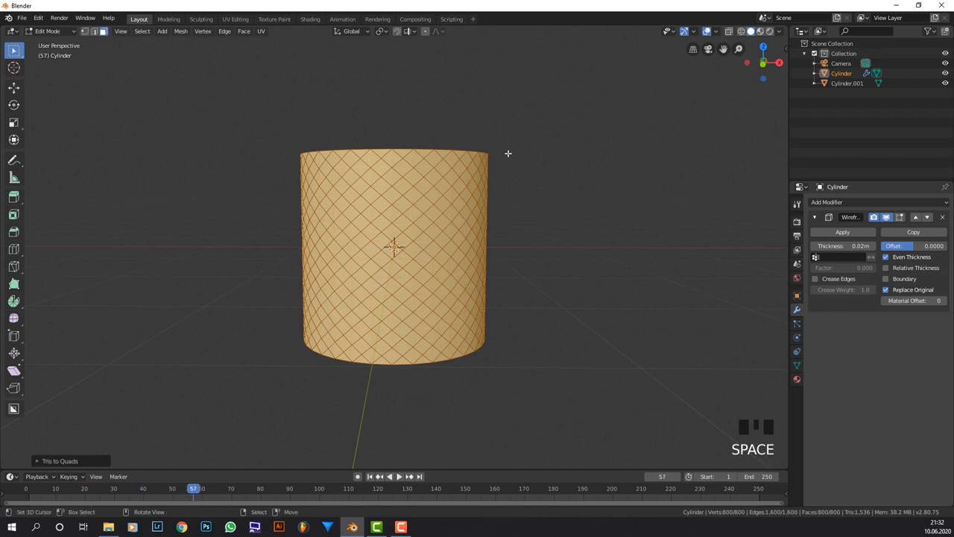
pyautogui.moveTo(454, 299)
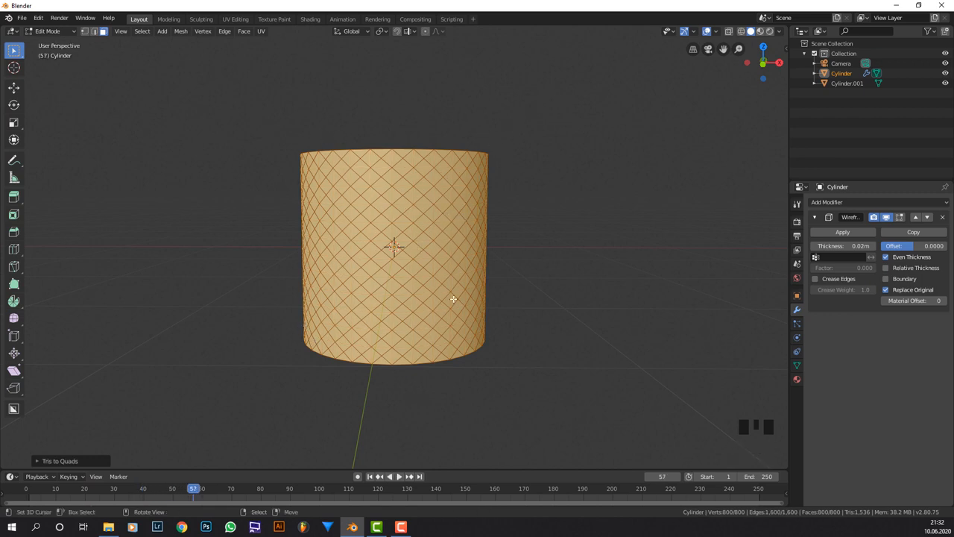
pyautogui.moveTo(454, 299); pyautogui.dragTo(376, 271)
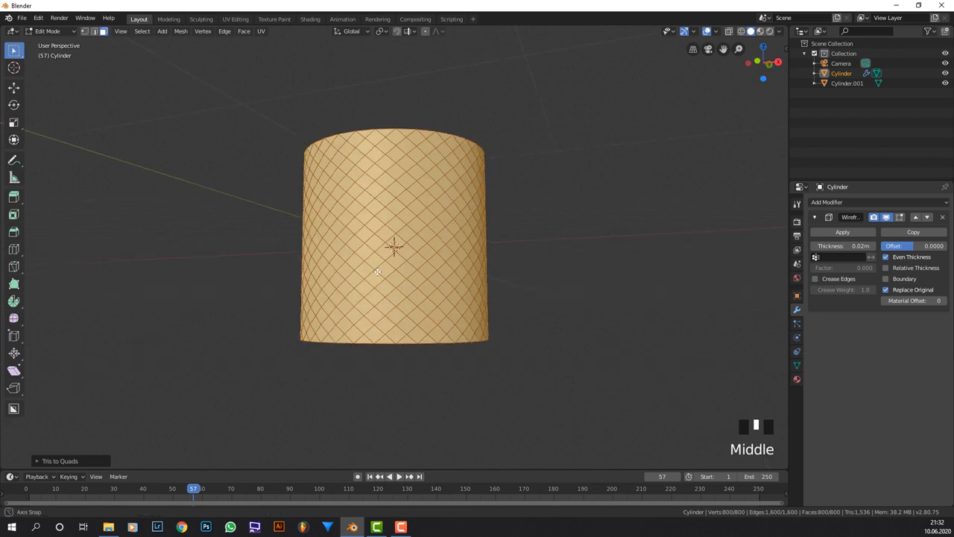
pyautogui.scroll(-3)
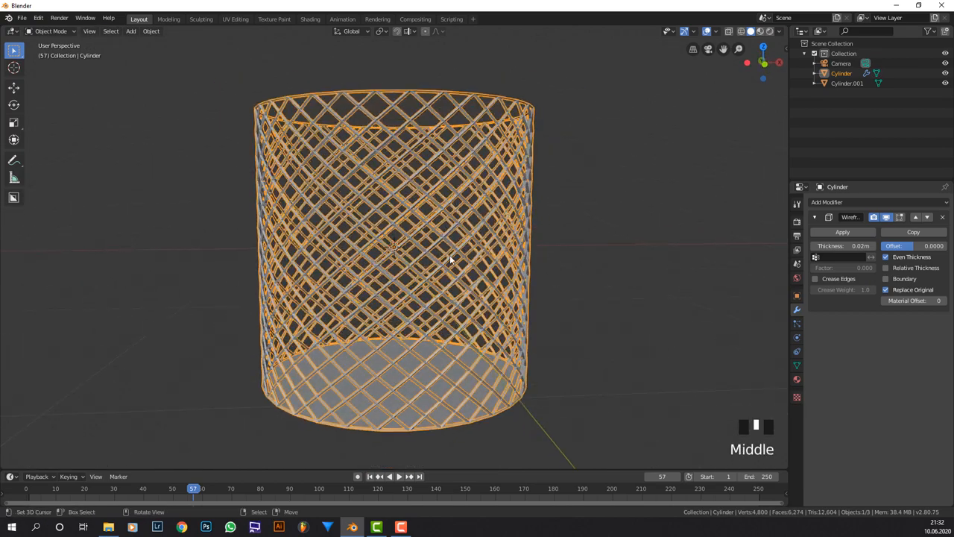
# - Zoom in on the diamond-lattice wire cylinder in Object Mode
pyautogui.scroll(-3)
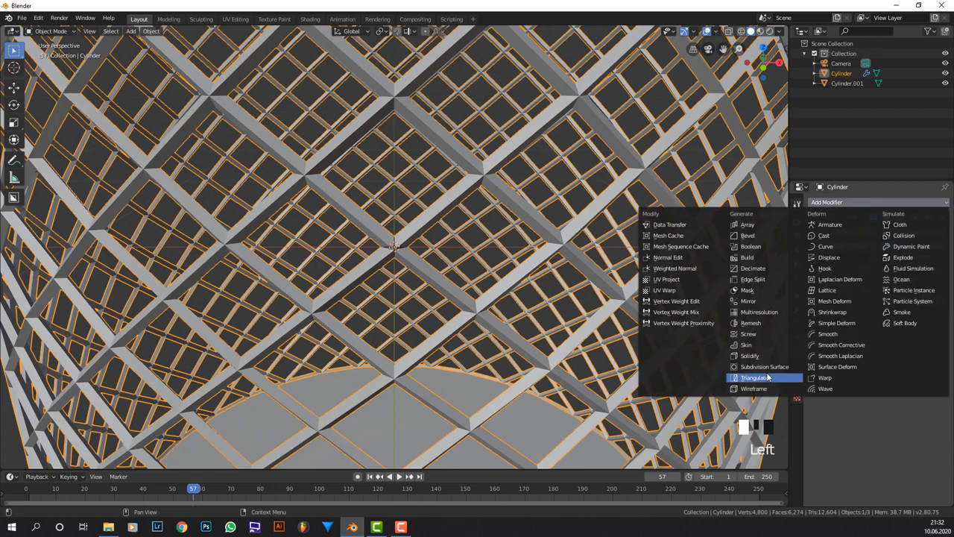
pyautogui.moveTo(762, 366)
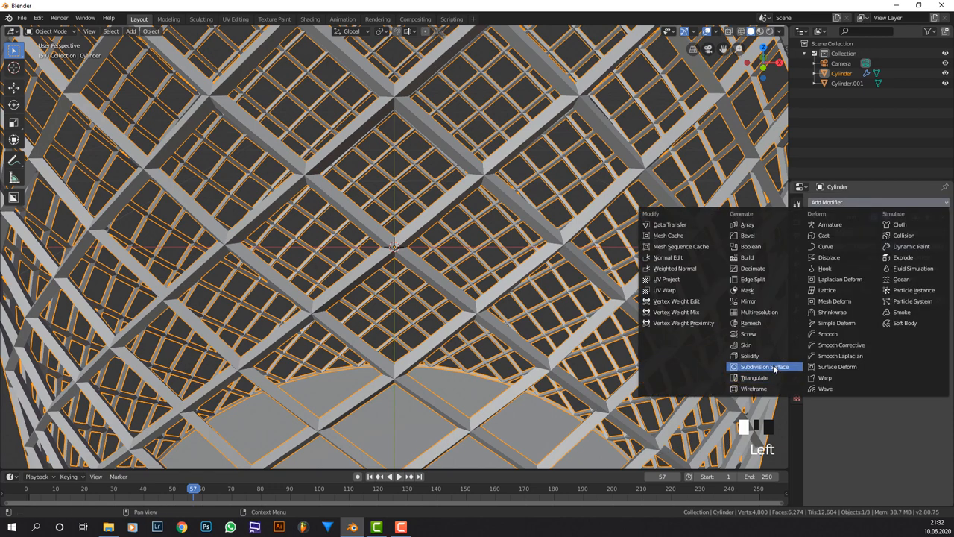
# - Add a Subdivision Surface modifier to smooth the 0.02 m wire cylinder
pyautogui.click(760, 367)
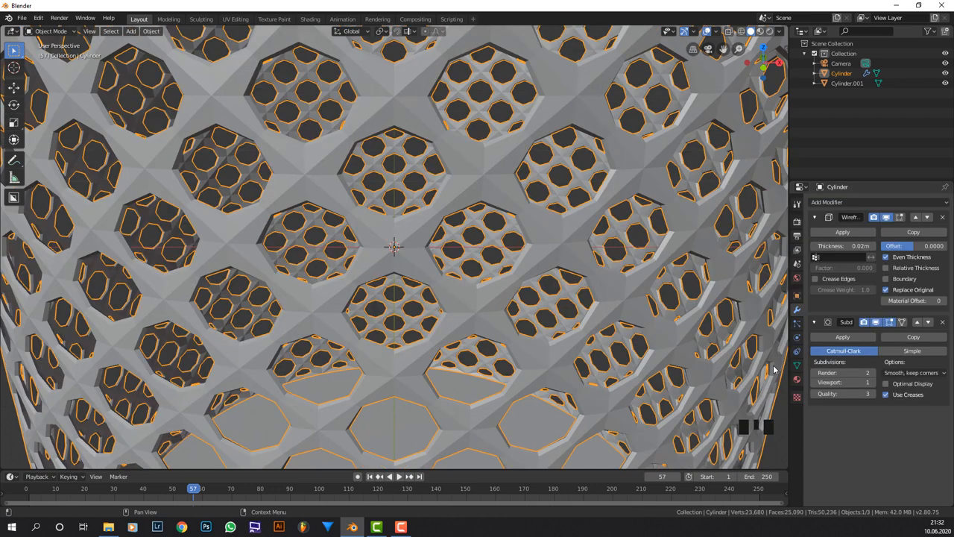
pyautogui.scroll(-3)
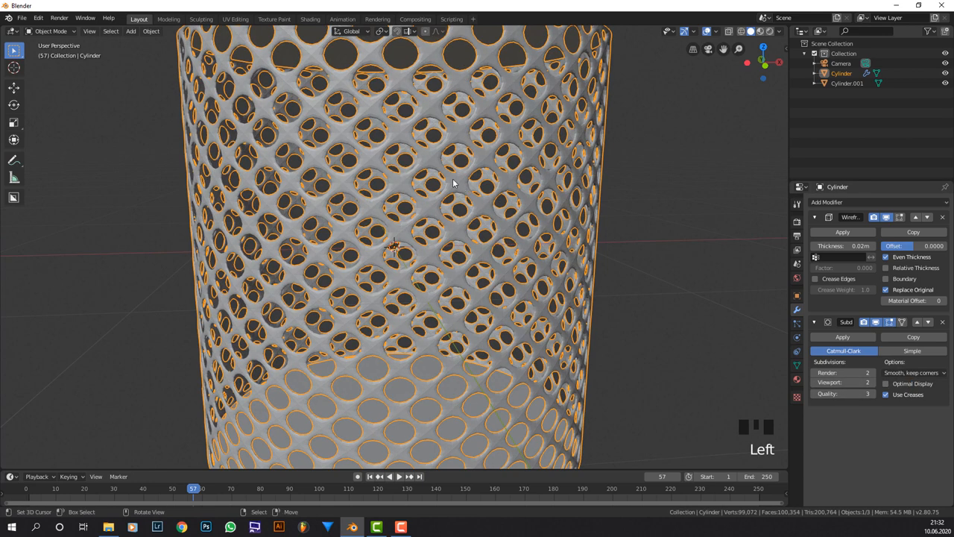
pyautogui.scroll(-3)
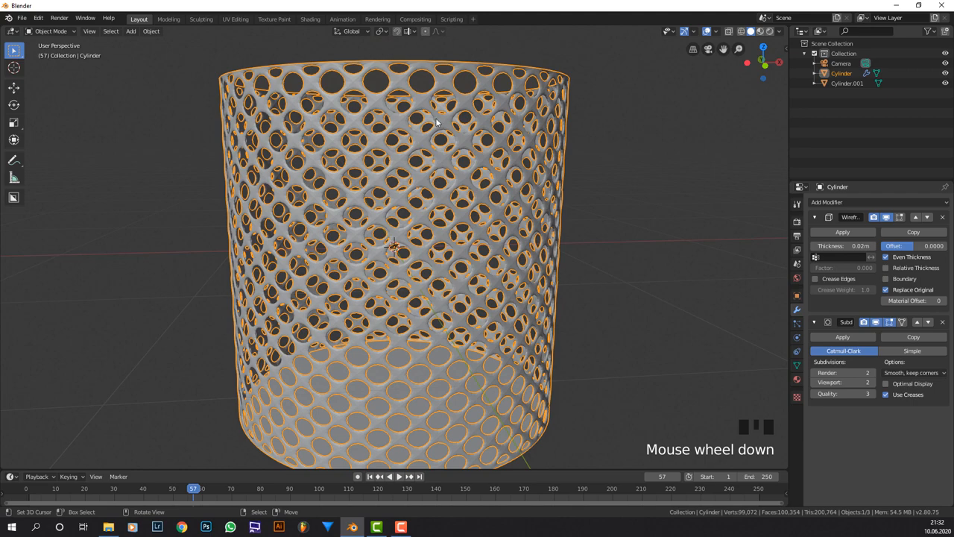
pyautogui.scroll(3)
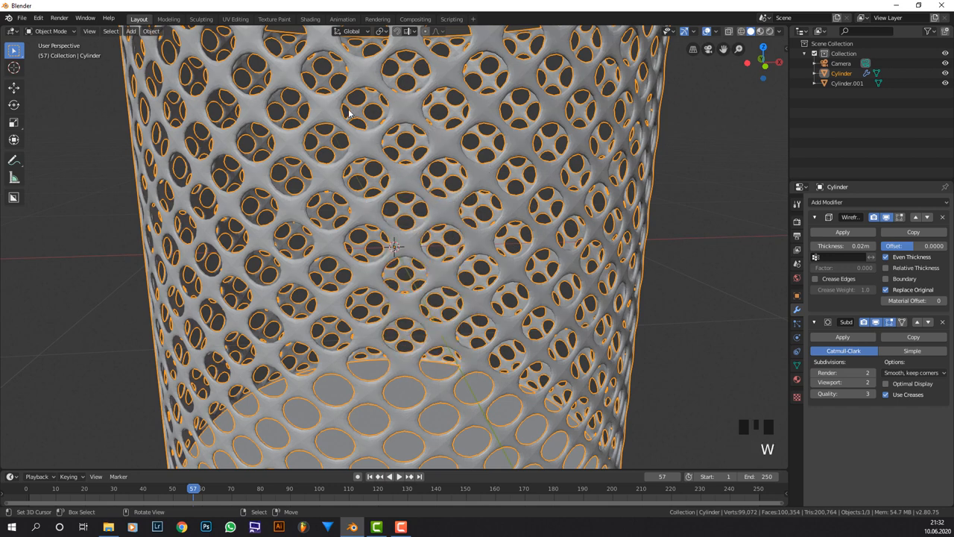
pyautogui.moveTo(779, 322)
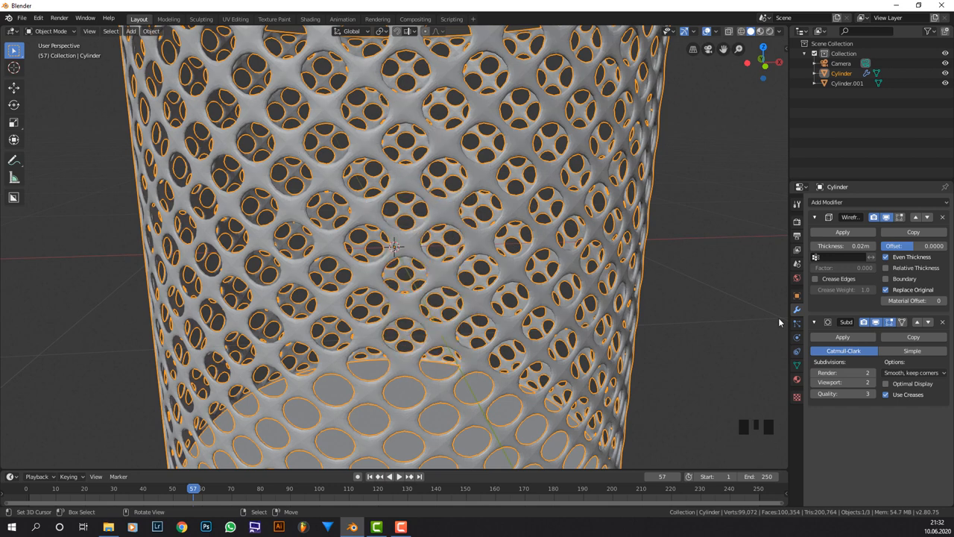
pyautogui.moveTo(821, 279)
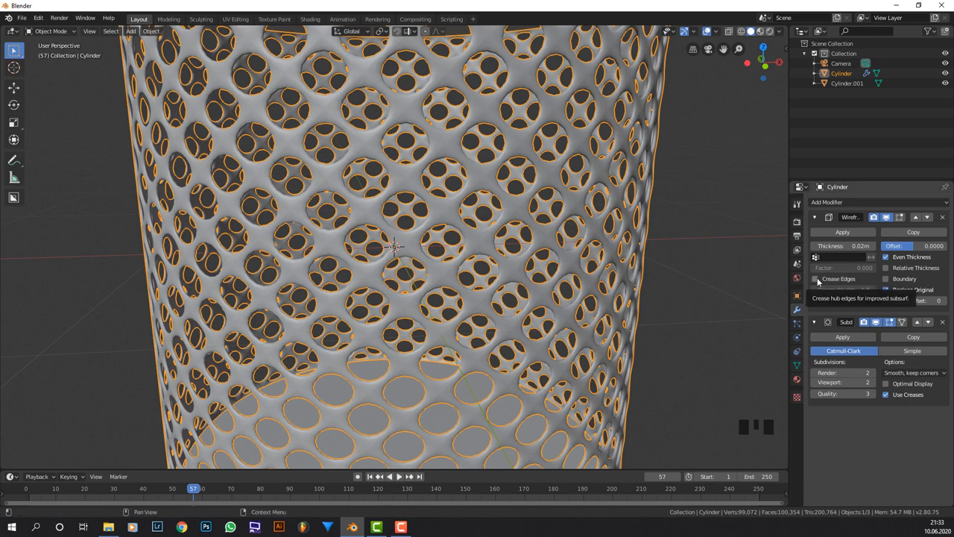
# - Enable Crease Edges on the Wireframe modifier and drop subdivision levels to 1
pyautogui.click(816, 279)
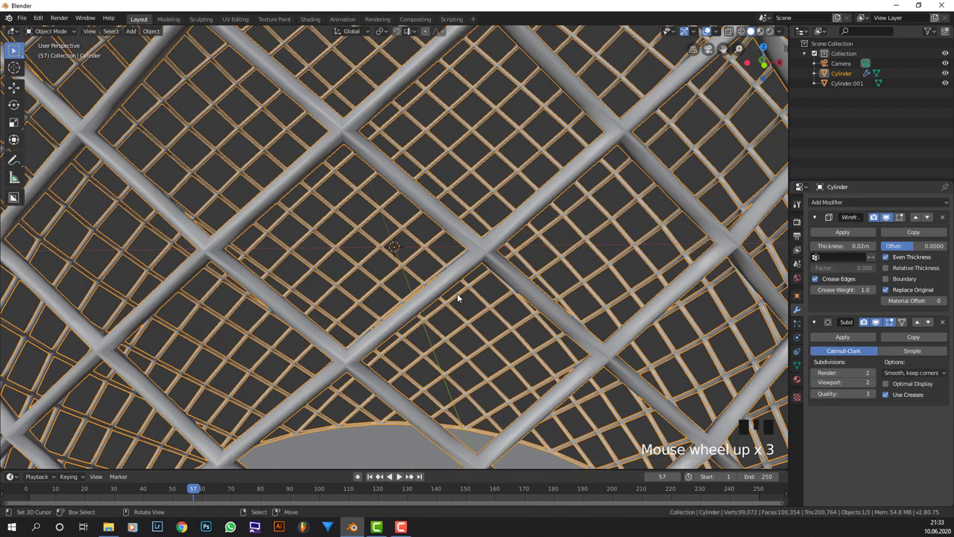
pyautogui.scroll(3)
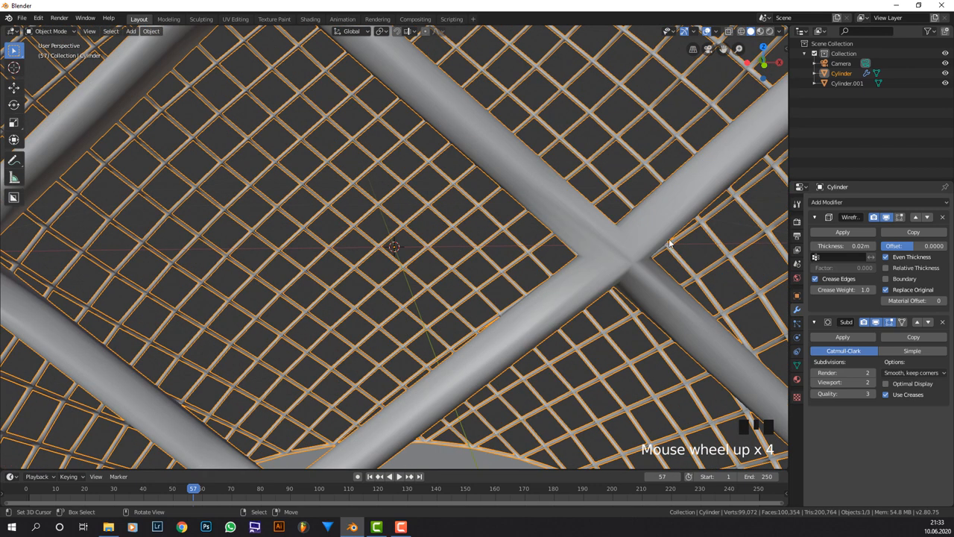
pyautogui.scroll(-3)
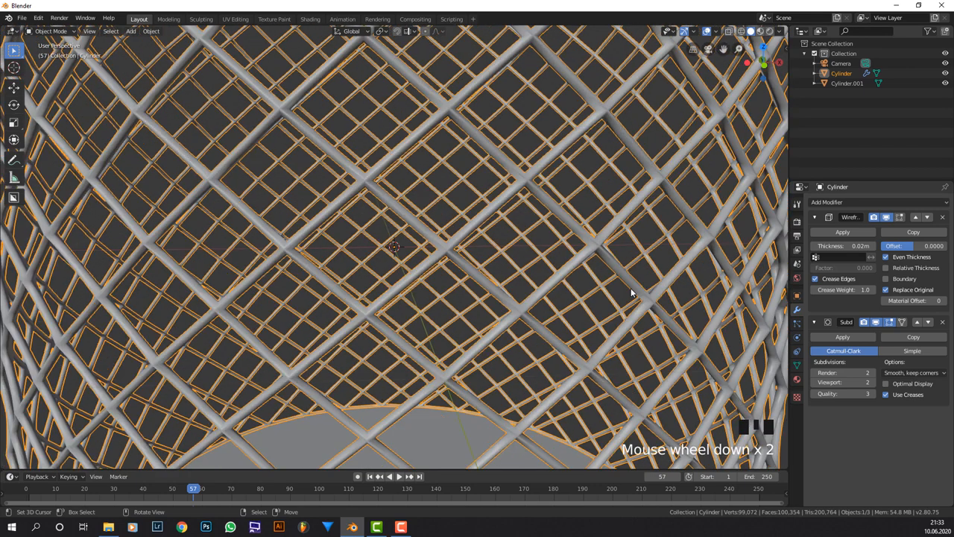
pyautogui.scroll(-3)
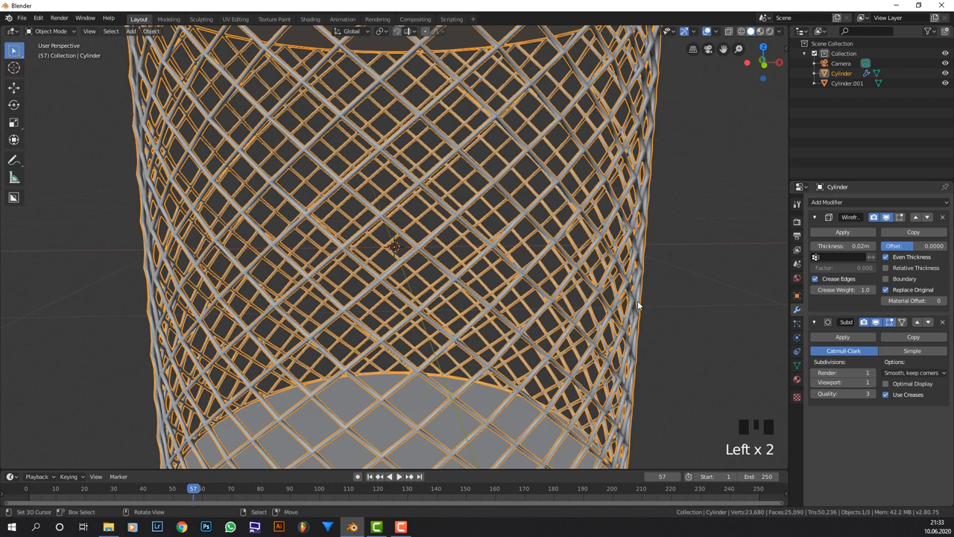
pyautogui.scroll(-3)
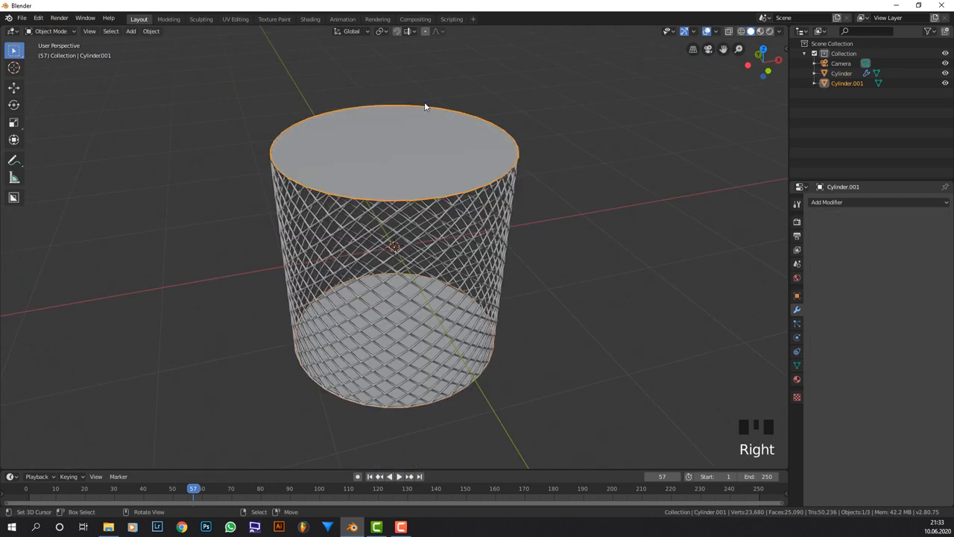
pyautogui.moveTo(406, 195)
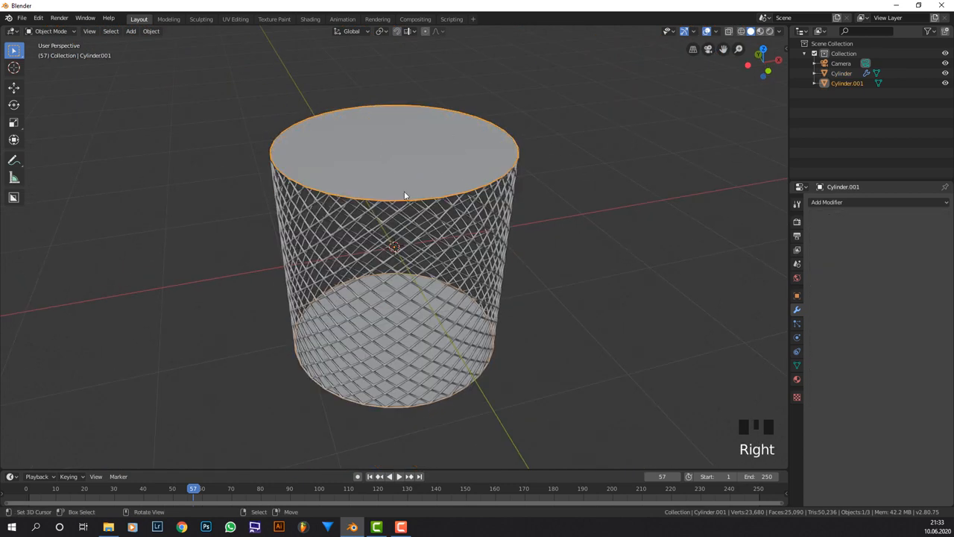
# - Delete Cylinder.001's top cap face, leaving an open rim
pyautogui.press('Tab')
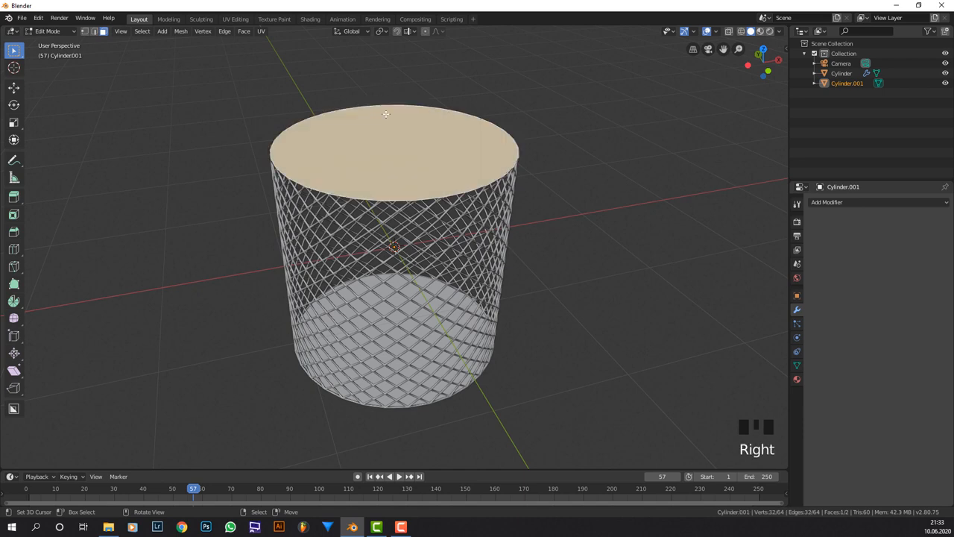
pyautogui.press('X')
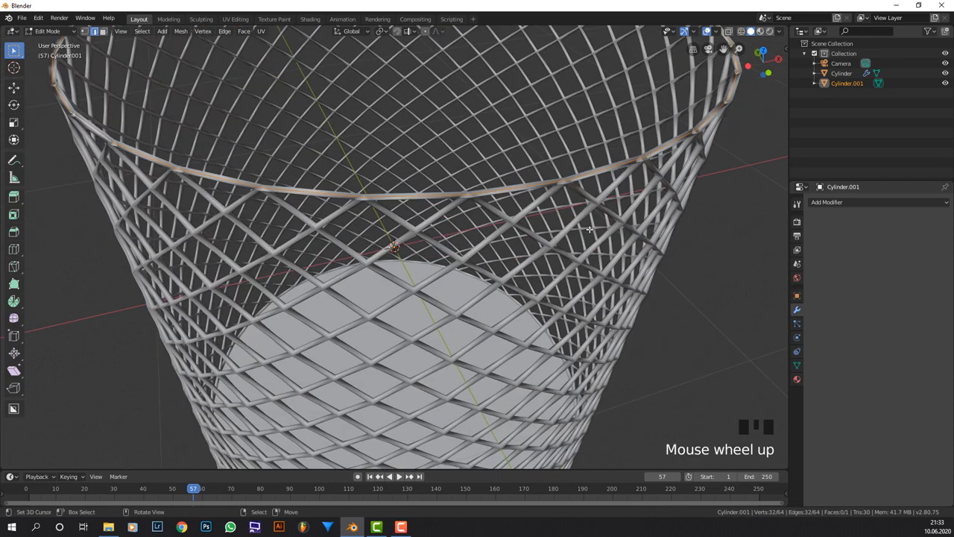
# - Extrude Cylinder.001's open top edge outward, then downward into a narrow rim band
pyautogui.press('s')
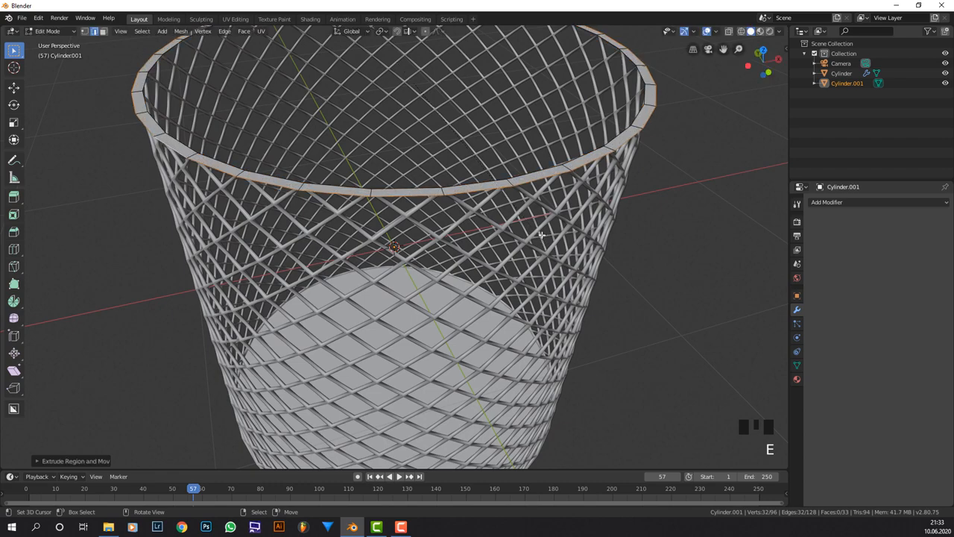
pyautogui.moveTo(541, 235); pyautogui.dragTo(550, 170)
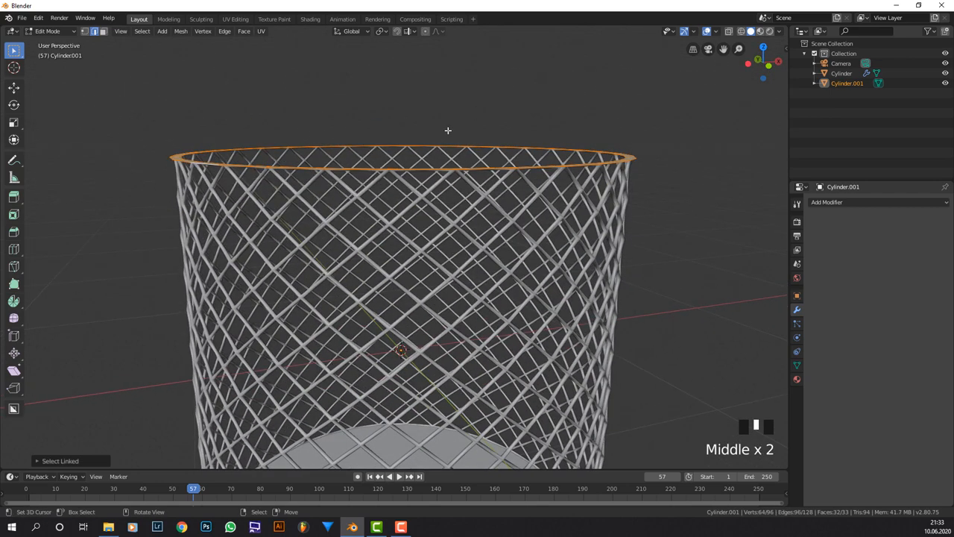
pyautogui.press('e')
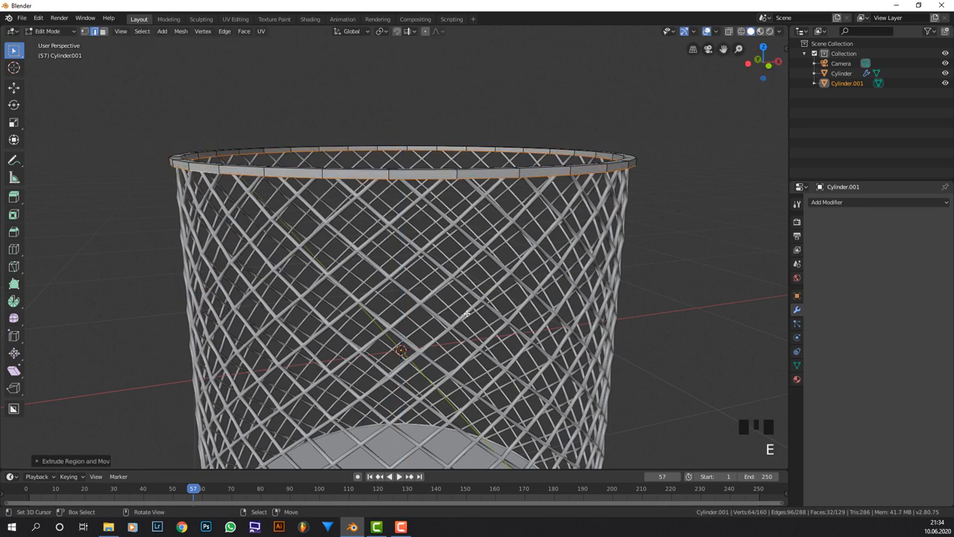
# - Add a Subdivision Surface modifier to Cylinder.001 and shade the rim smooth
pyautogui.press('Tab')
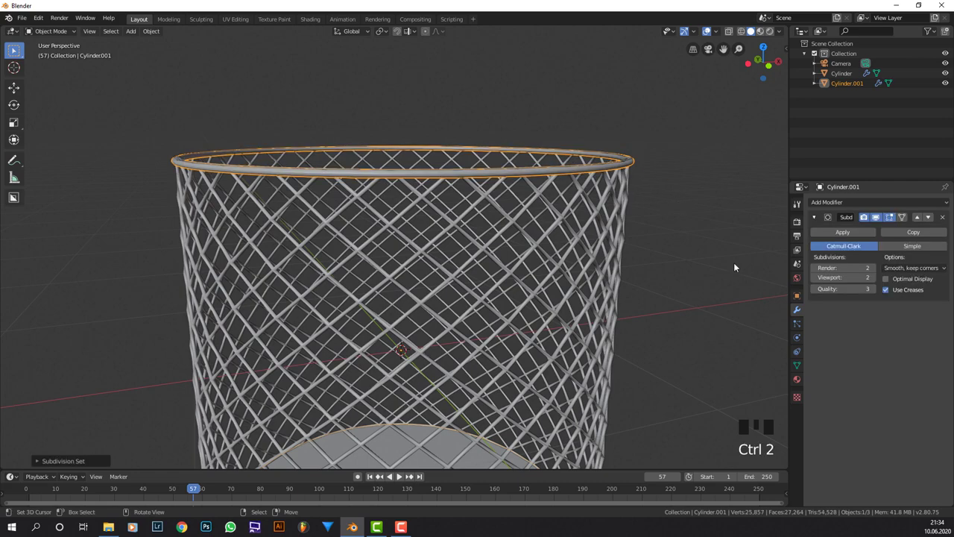
pyautogui.scroll(3)
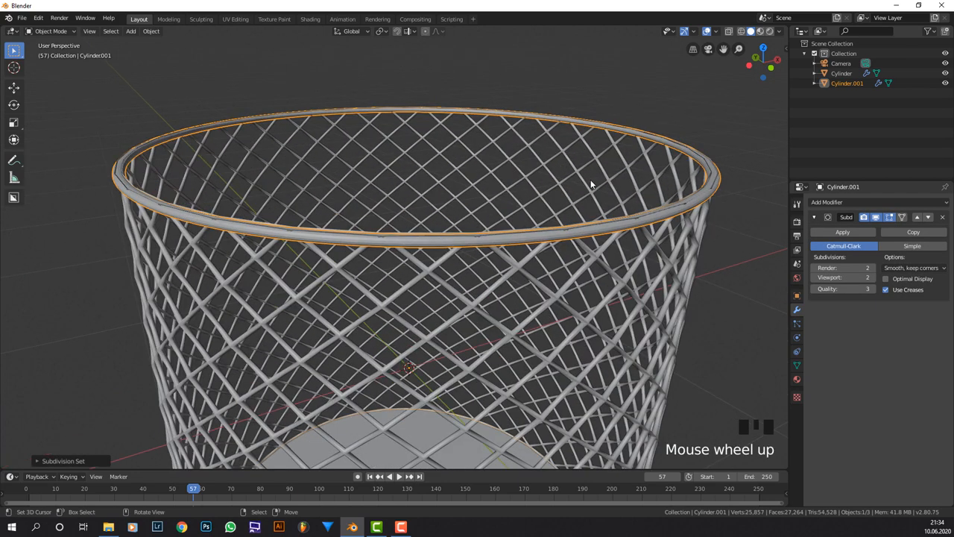
pyautogui.press('Tab')
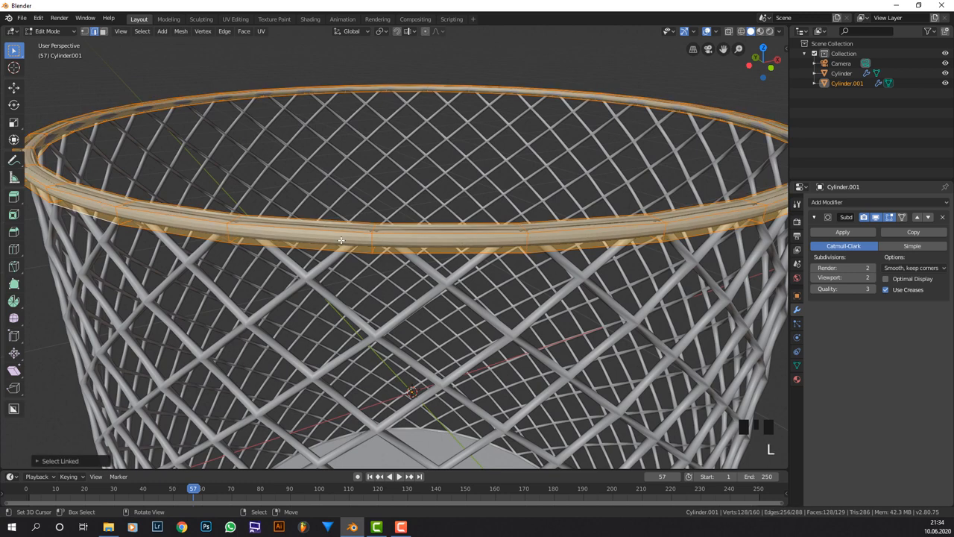
pyautogui.press('g')
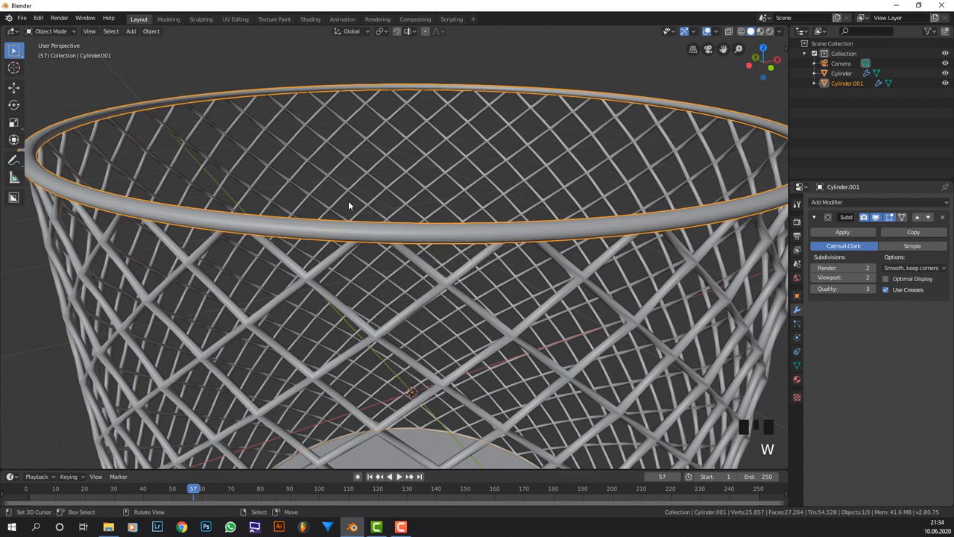
pyautogui.scroll(-3)
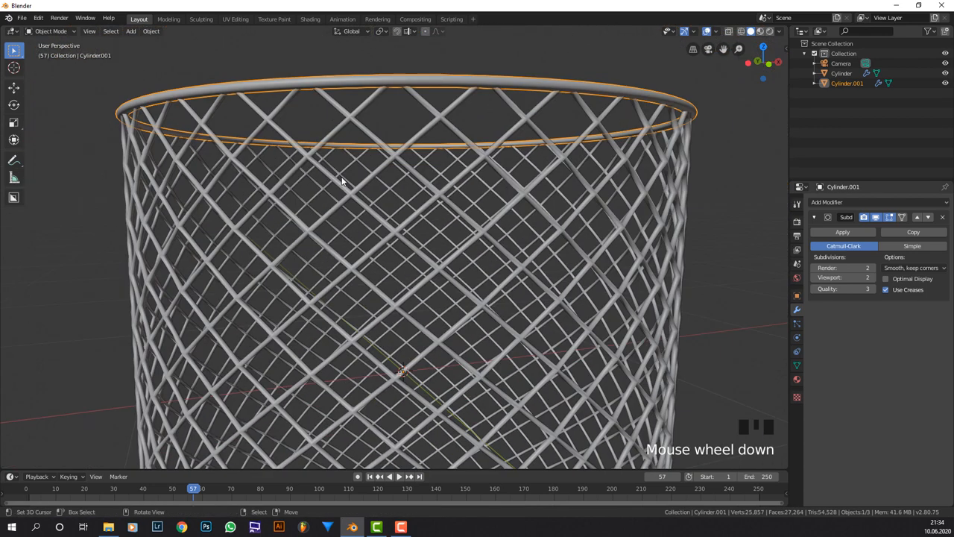
pyautogui.press('Tab')
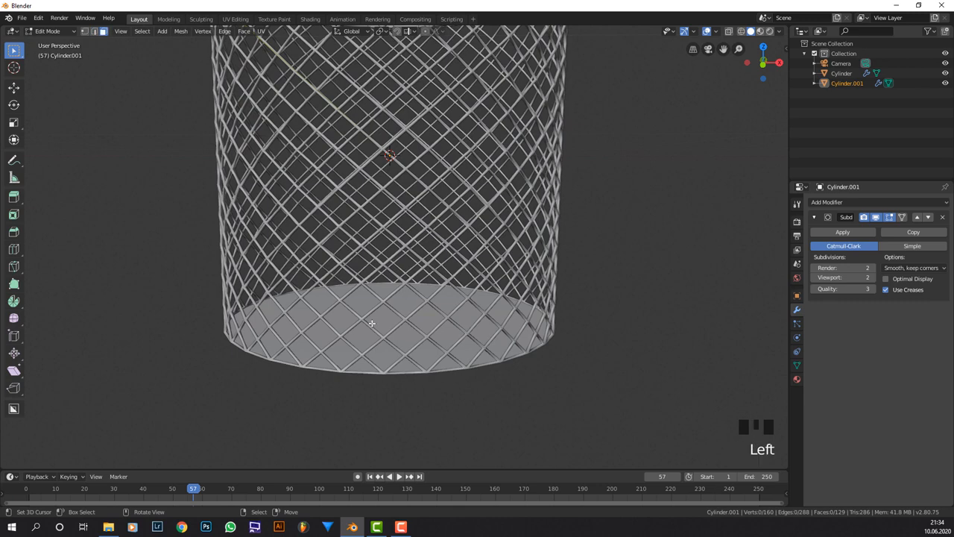
# - Move, inset and extrude Cylinder.001's bottom disc into a thick base plate
pyautogui.press('g')
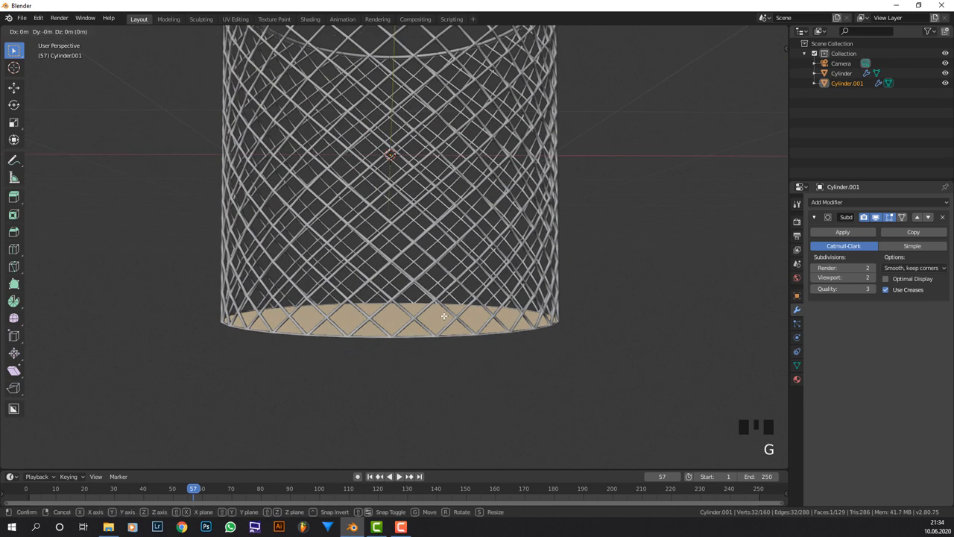
pyautogui.press('s')
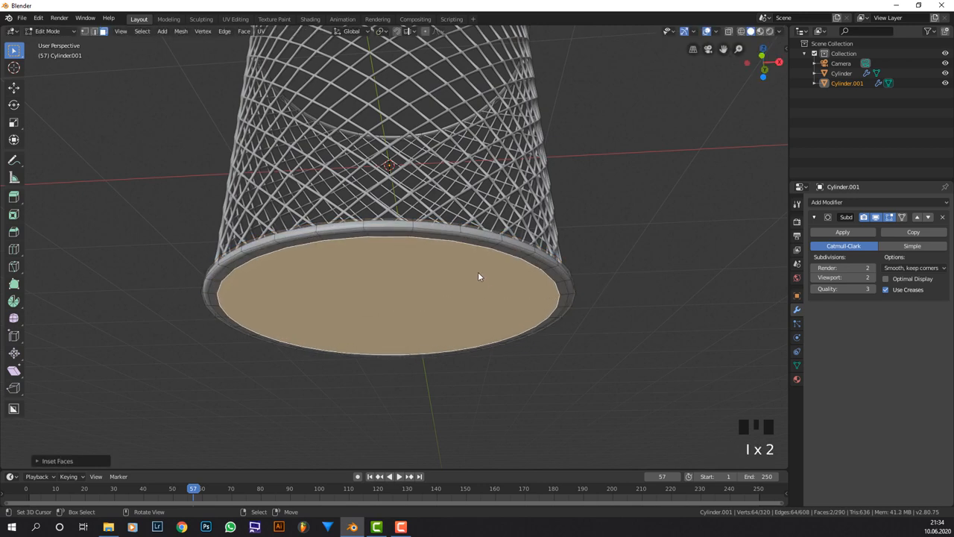
pyautogui.press('Tab')
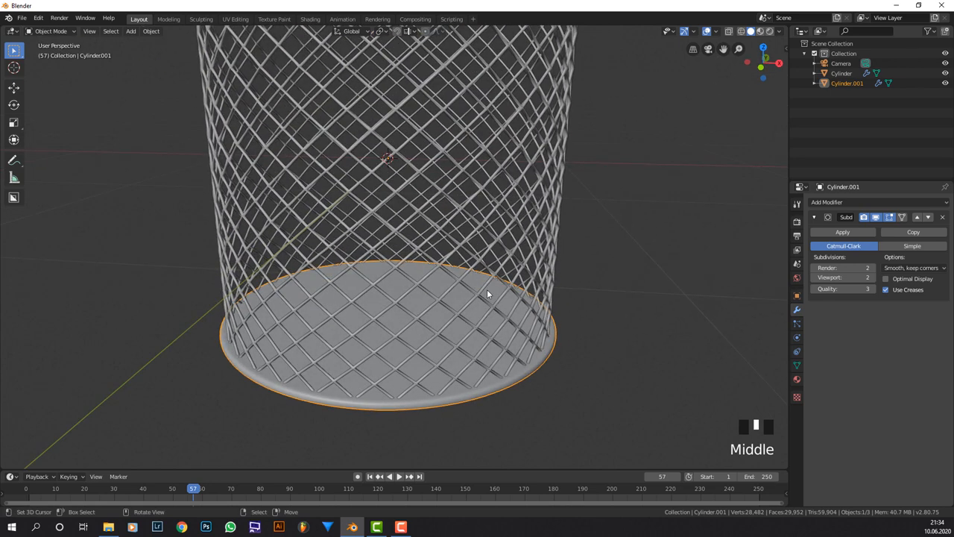
pyautogui.press('Tab')
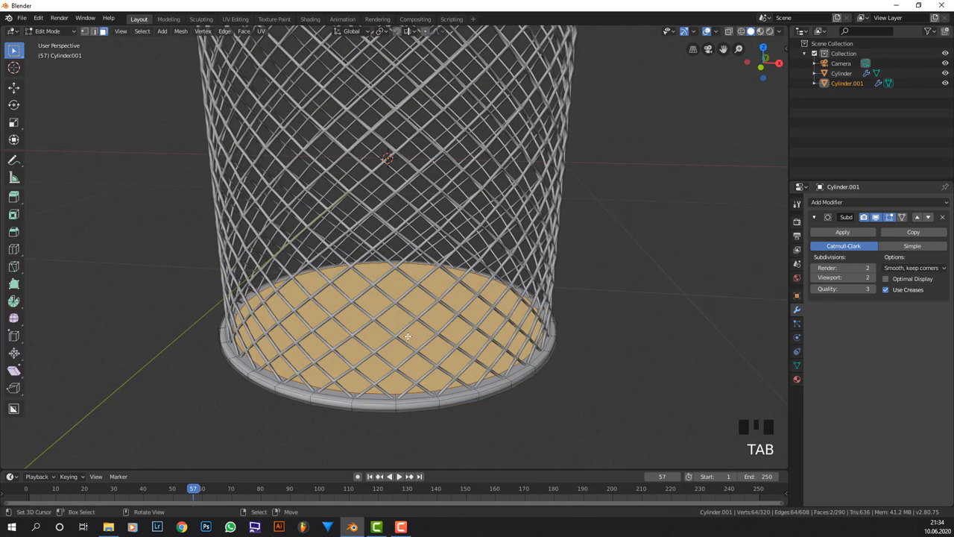
pyautogui.press('Tab')
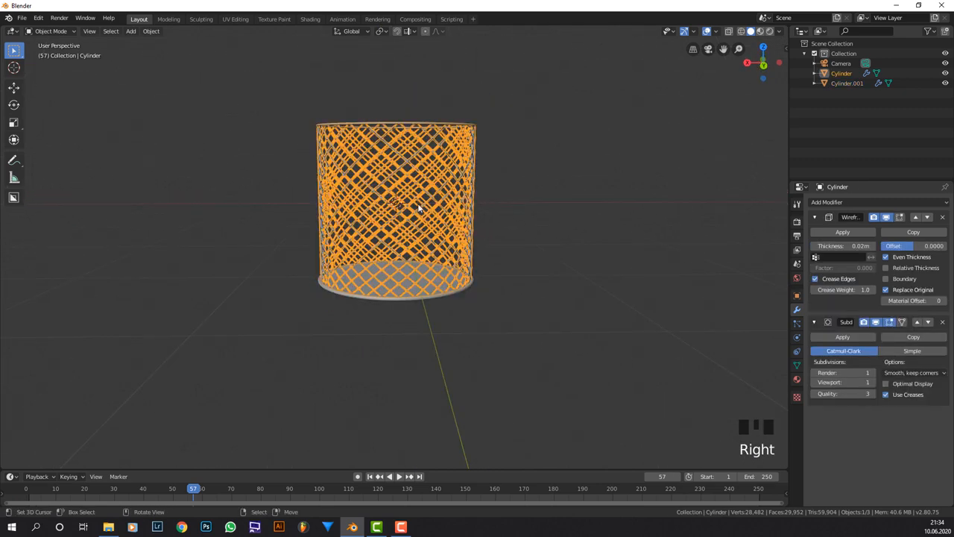
pyautogui.scroll(3)
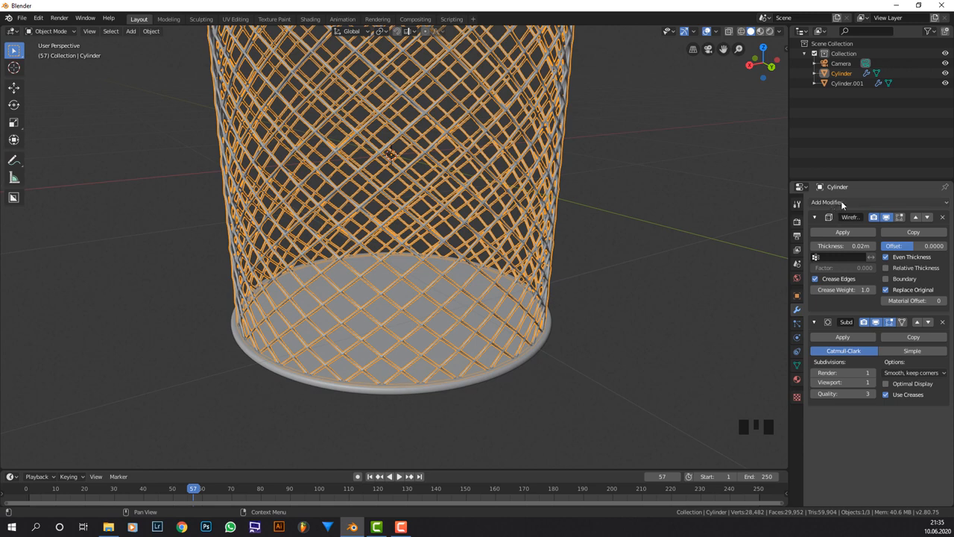
pyautogui.moveTo(917, 328)
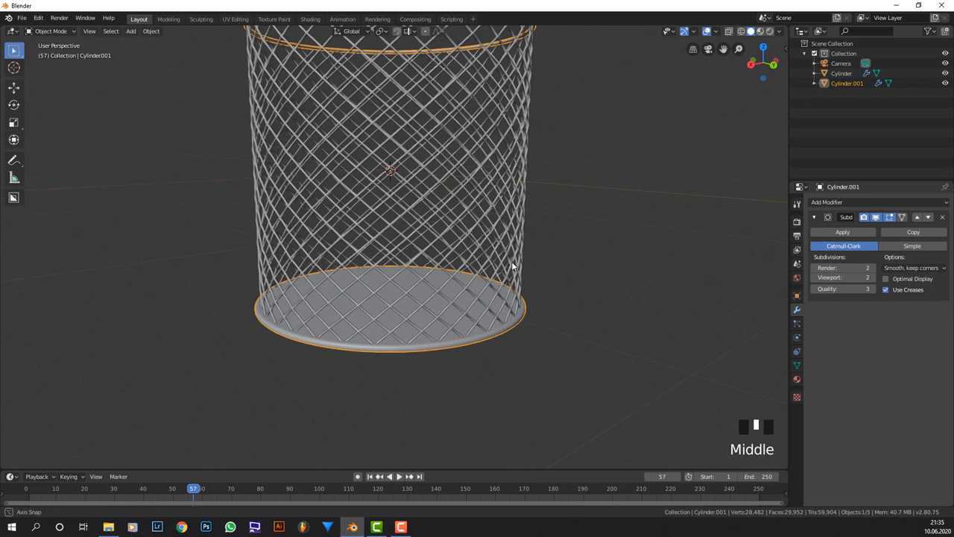
pyautogui.moveTo(514, 267); pyautogui.dragTo(460, 194)
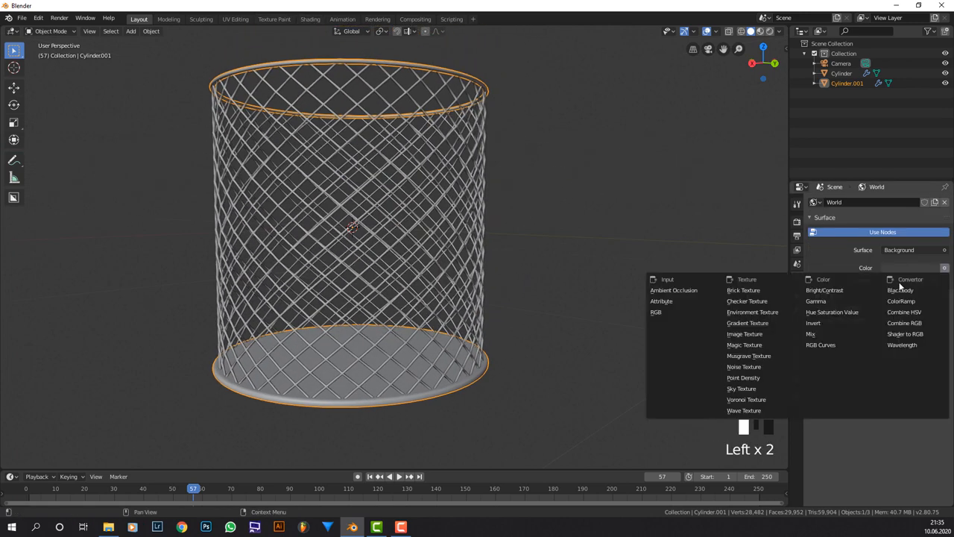
# - Set the world Color to an Environment Texture loaded with kiara_interior_8k.hdr
pyautogui.click(753, 312)
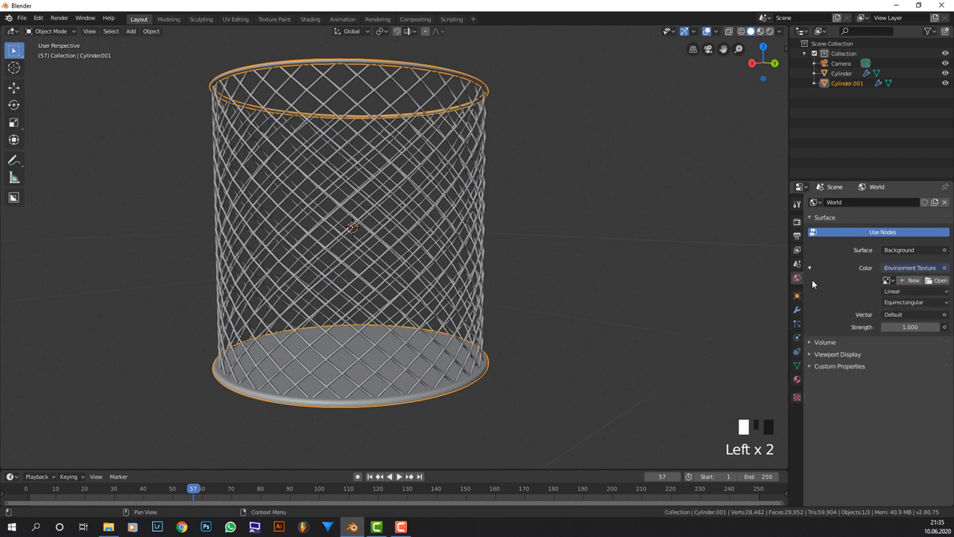
pyautogui.click(940, 280)
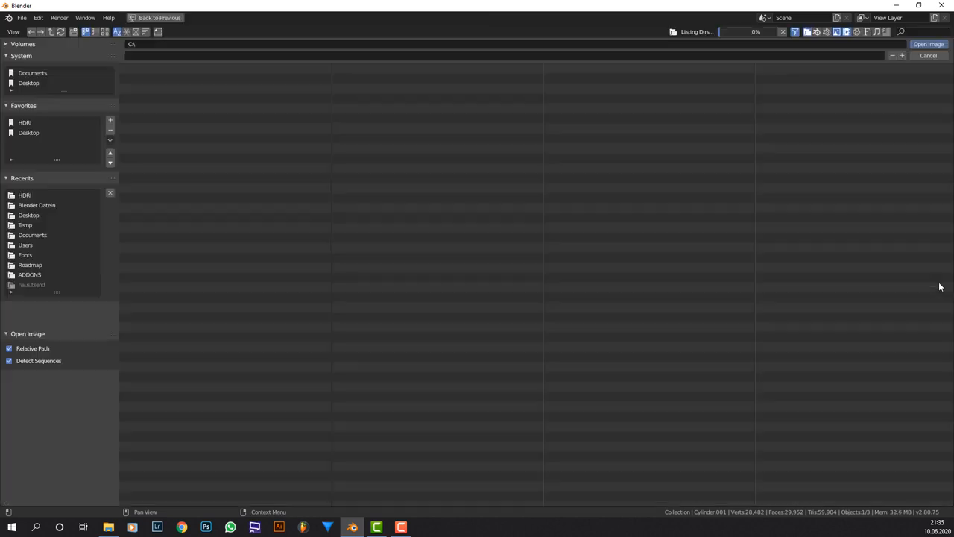
pyautogui.click(26, 195)
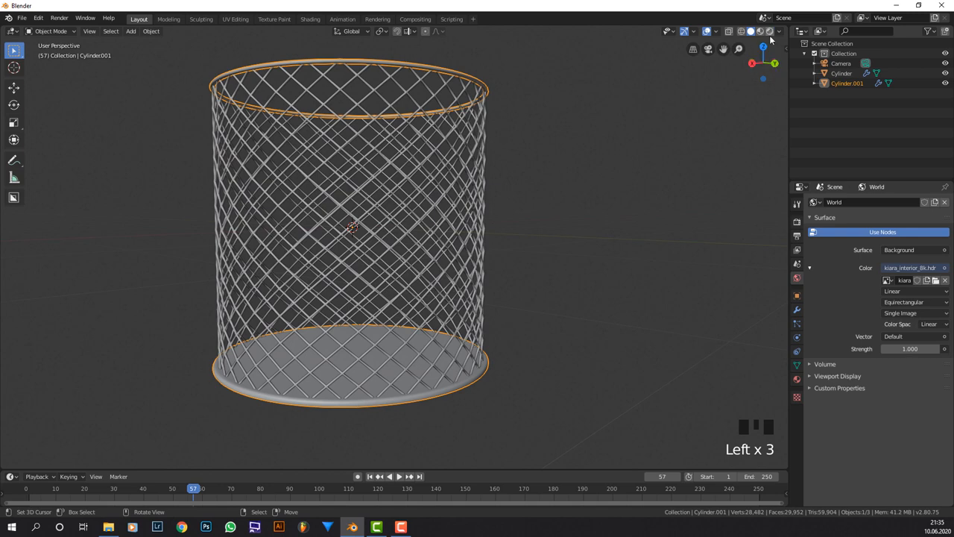
pyautogui.press('Tab')
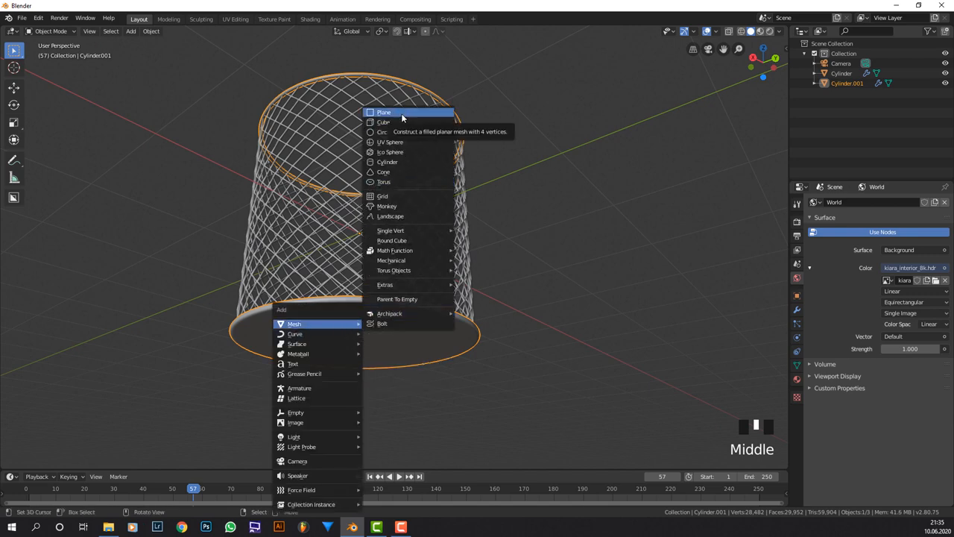
# - Add a scaled-up ground plane and preview the camera view in Rendered shading
pyautogui.click(382, 112)
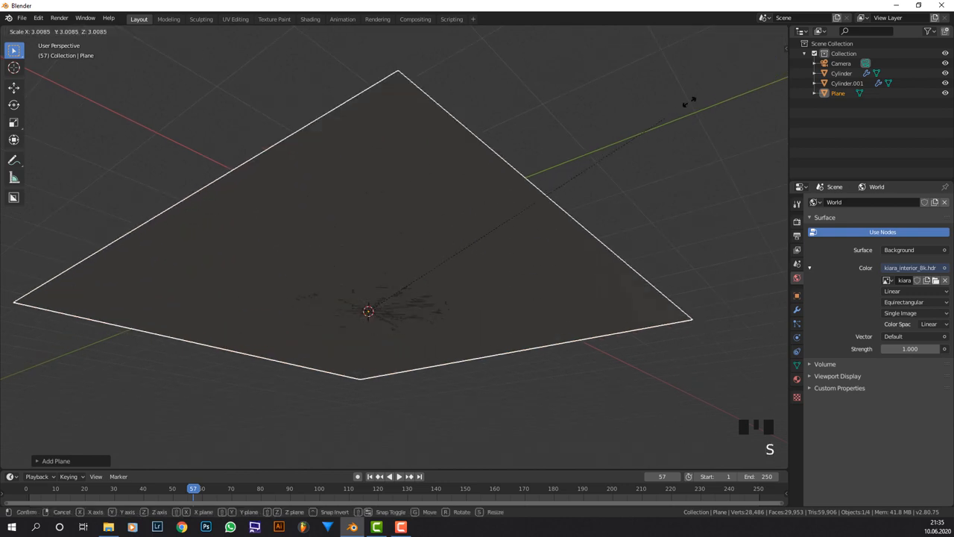
pyautogui.press('NUMPAD_0')
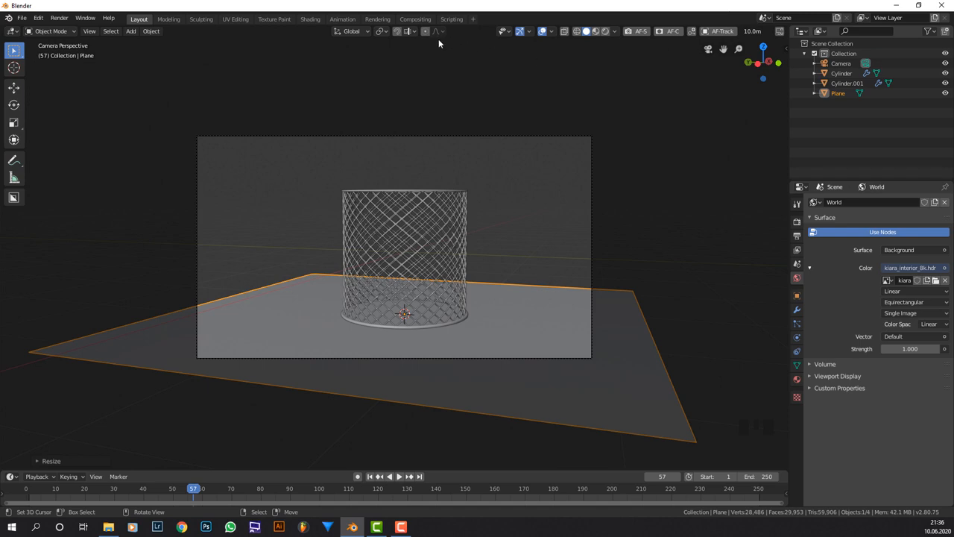
pyautogui.click(796, 221)
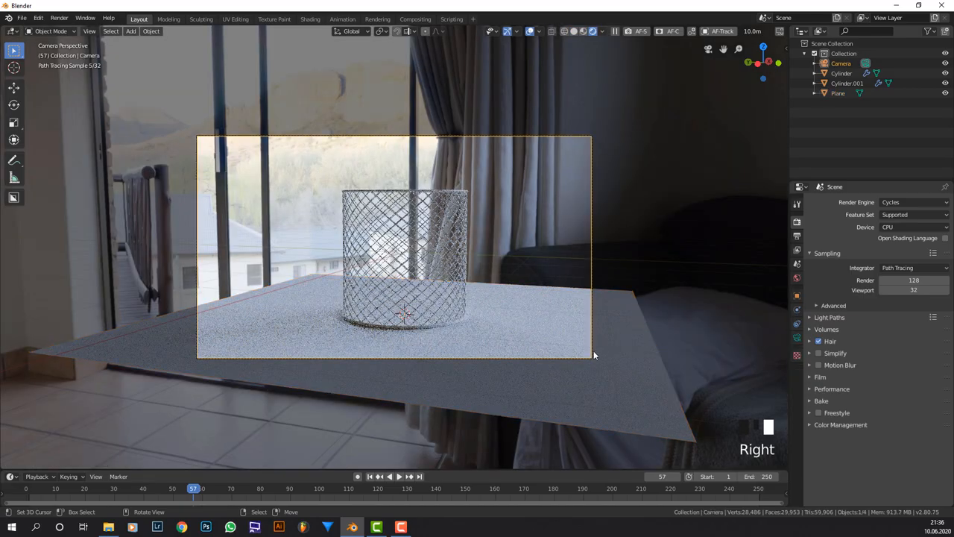
pyautogui.press('r')
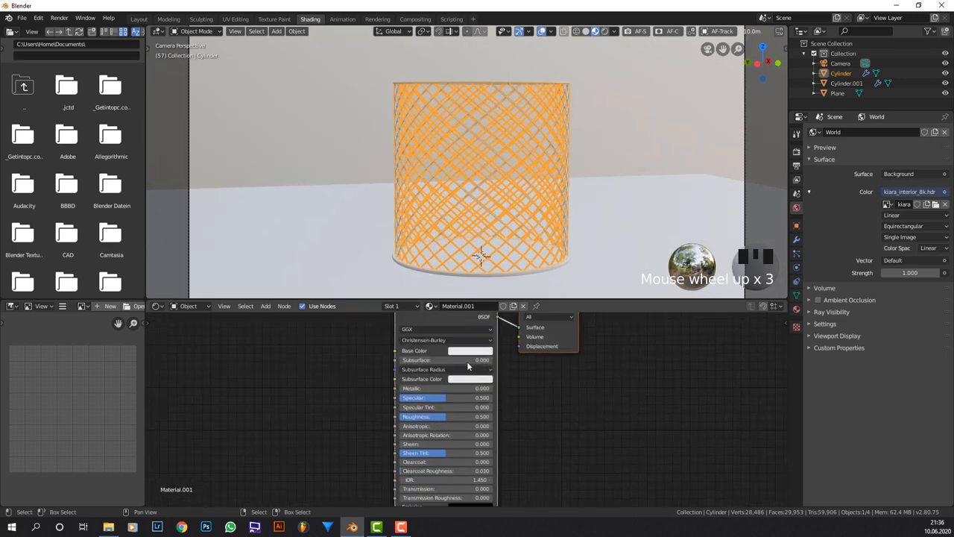
# - Make Material.001 black metallic, assign it to Cylinder.001, and drive roughness with noise
pyautogui.click(471, 350)
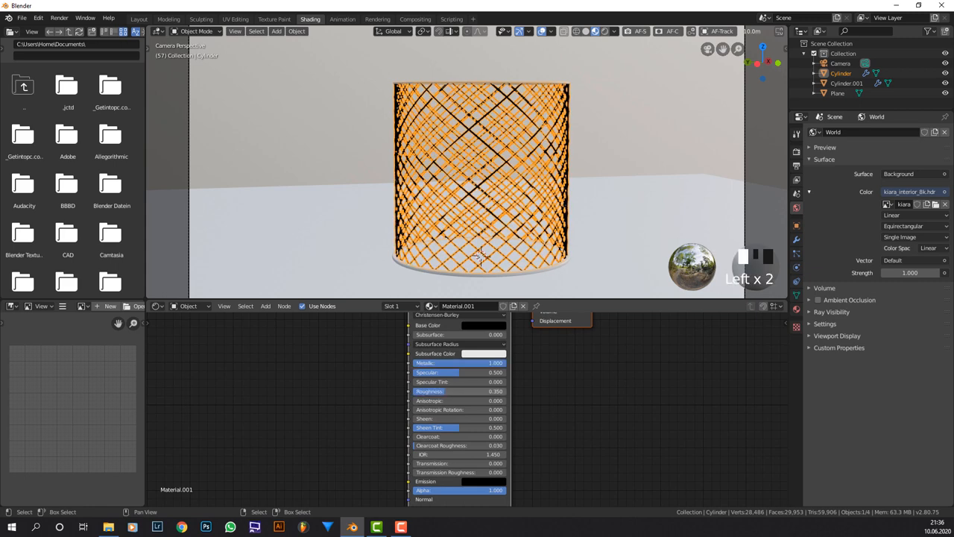
pyautogui.click(446, 306)
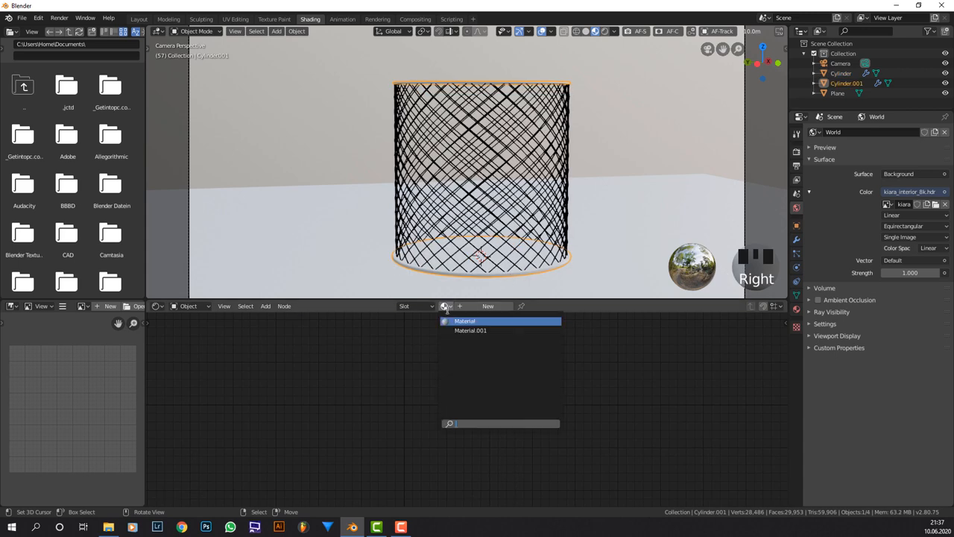
pyautogui.click(470, 331)
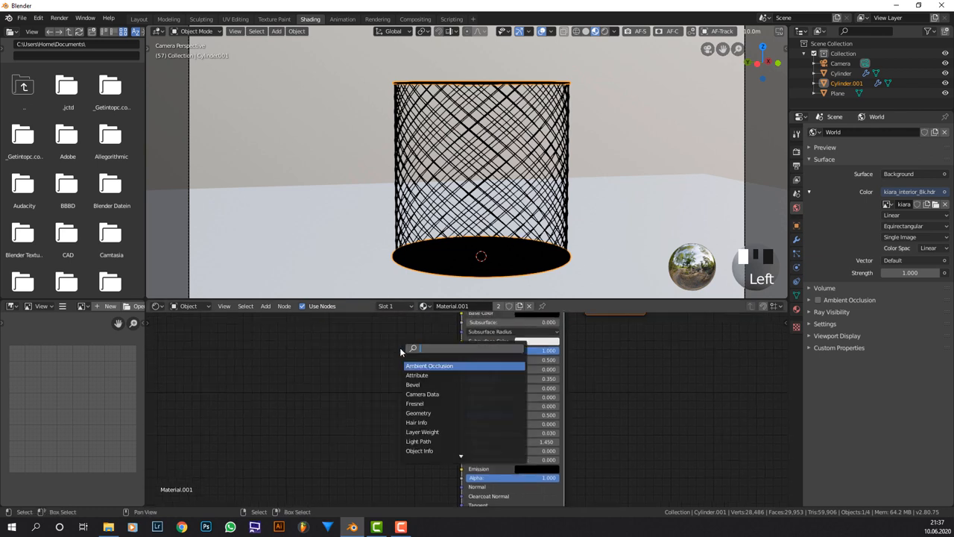
pyautogui.write('mp')
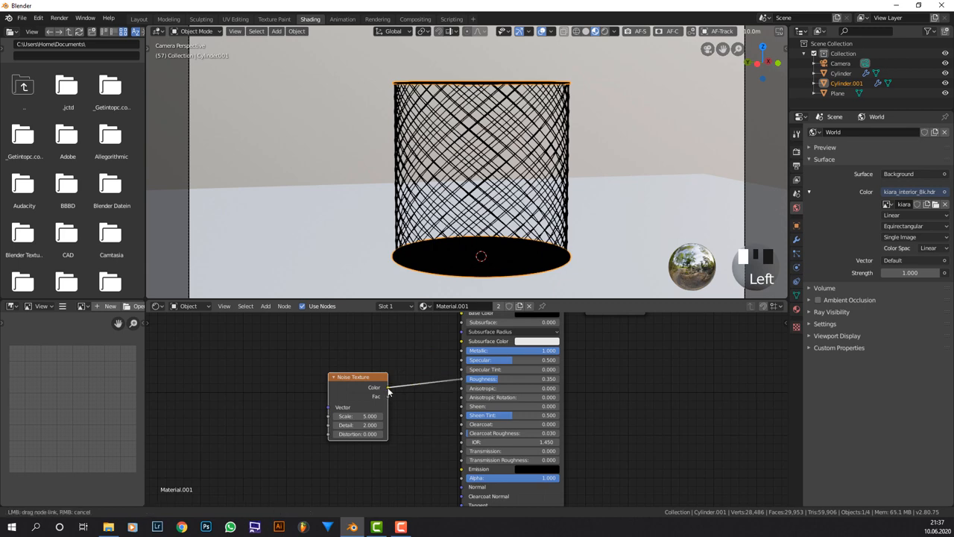
pyautogui.click(391, 388)
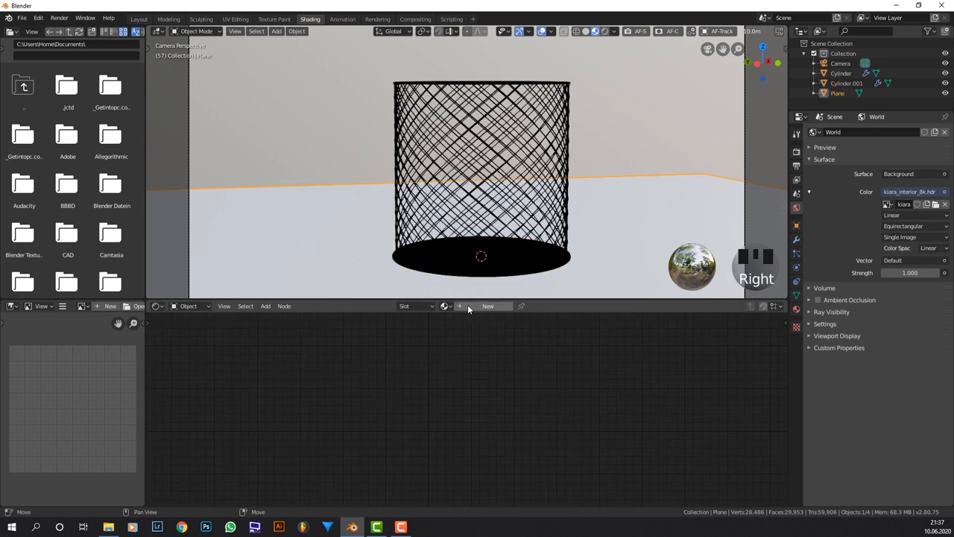
# - Create a new Plane material with a Noise Texture feeding Principled BSDF Roughness
pyautogui.click(487, 306)
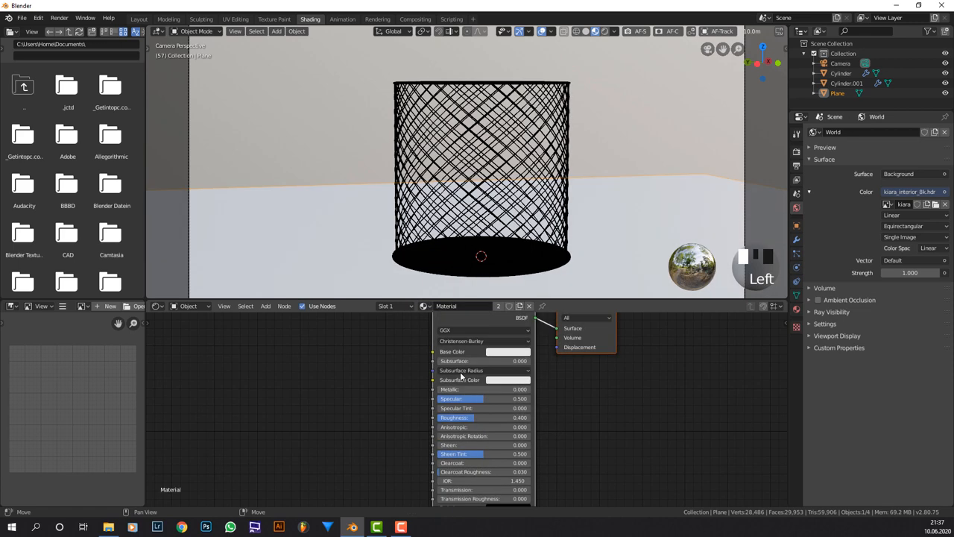
pyautogui.click(507, 351)
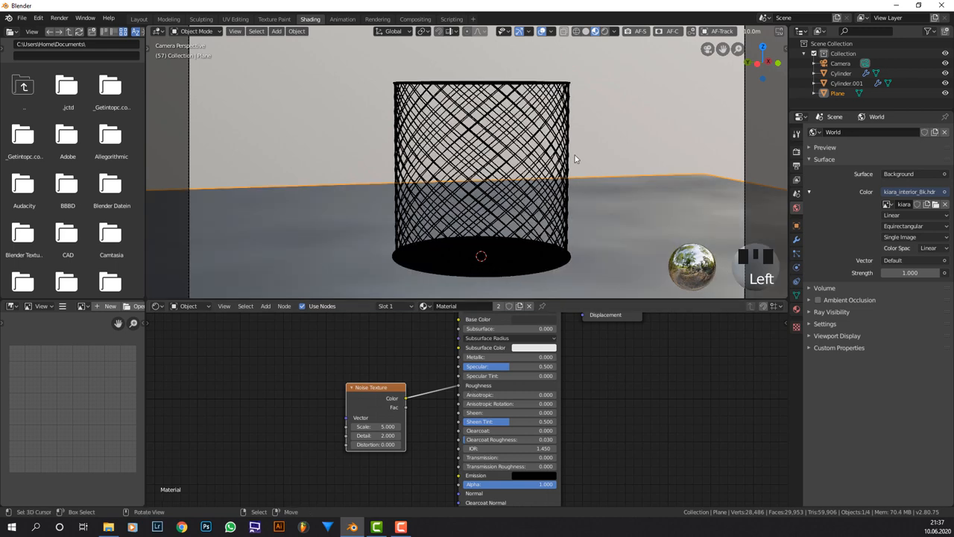
pyautogui.scroll(-3)
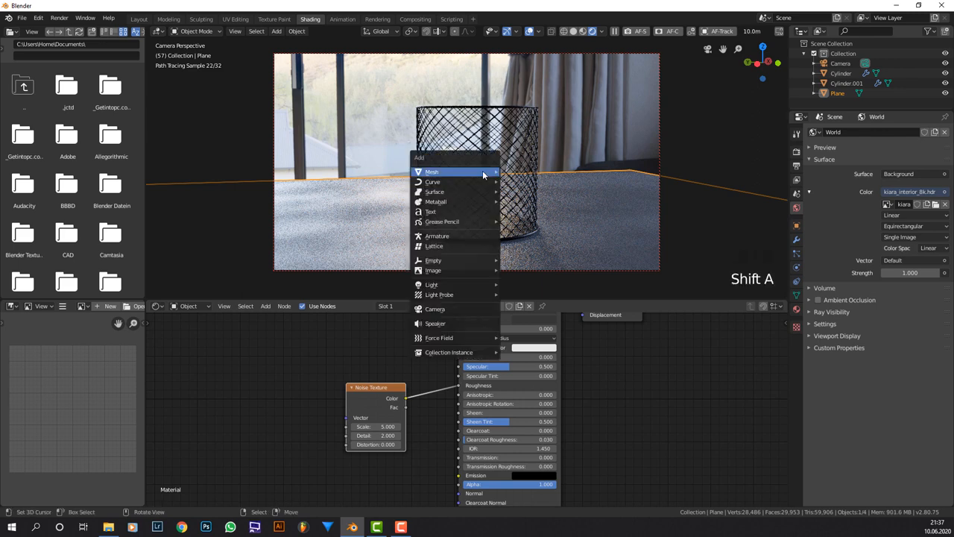
pyautogui.moveTo(435, 271)
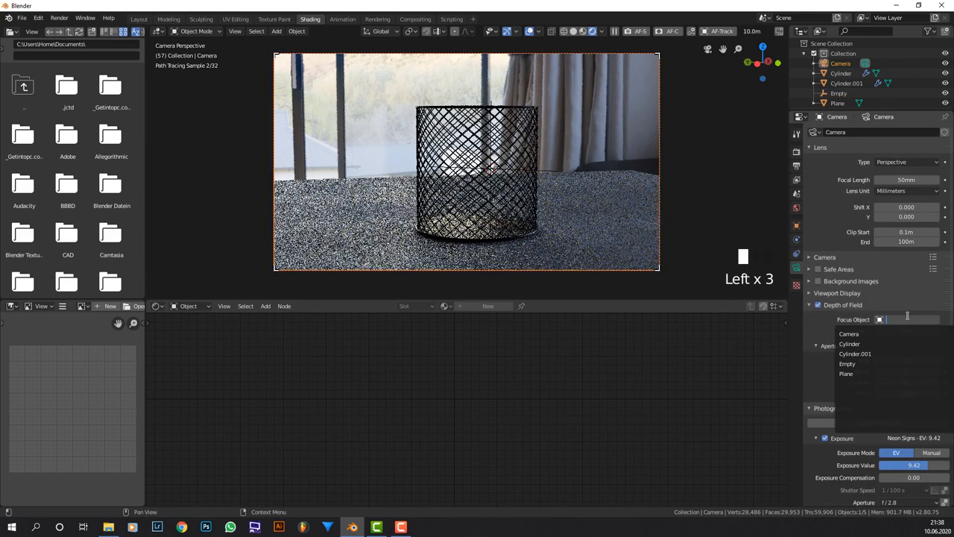
# - Enable camera depth of field focused on the Empty with F-Stop 1.2, then render
pyautogui.click(847, 364)
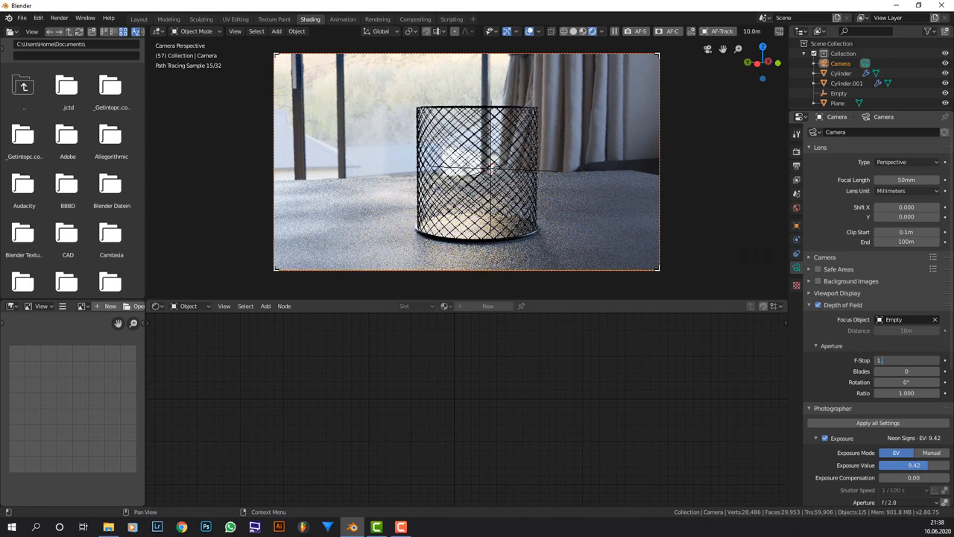
pyautogui.press('Backspace')
pyautogui.write('.2')
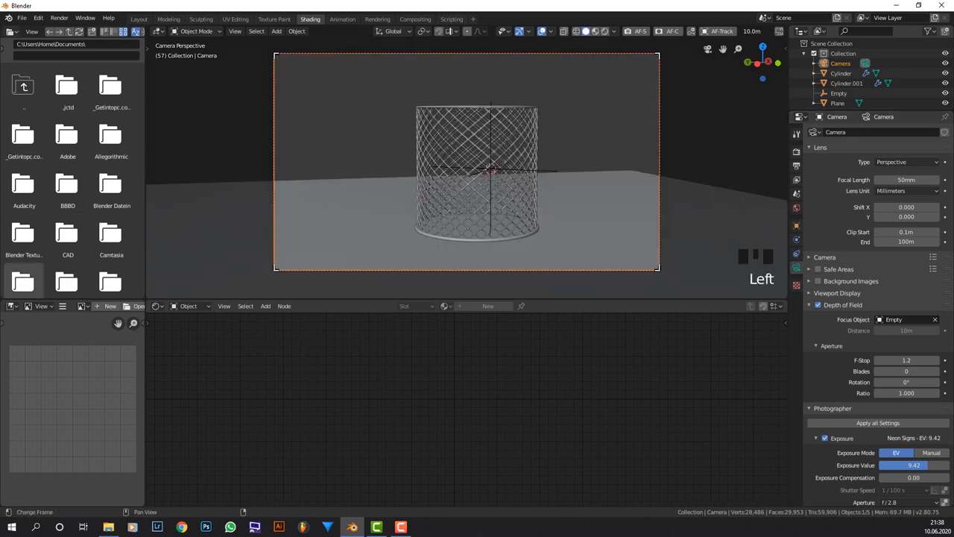
pyautogui.click(797, 207)
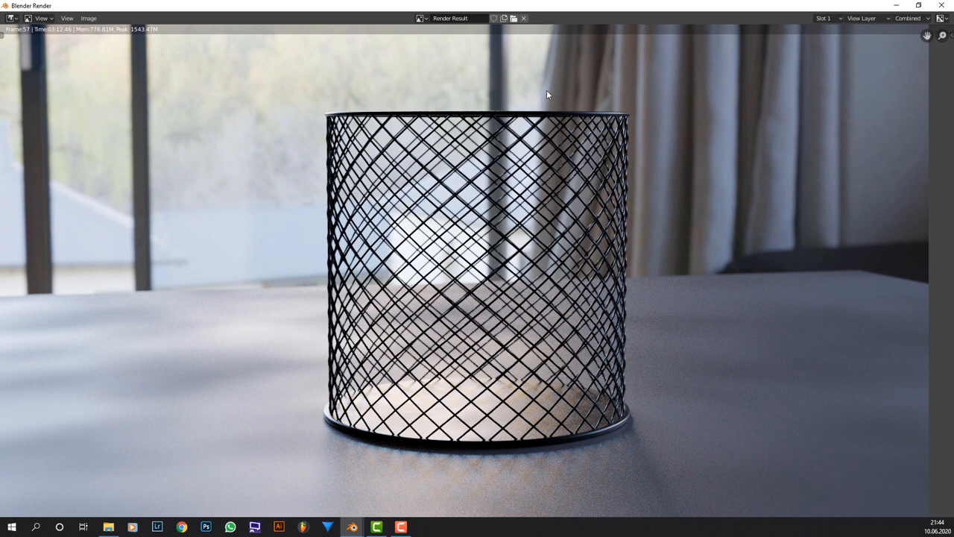
pyautogui.moveTo(628, 211)
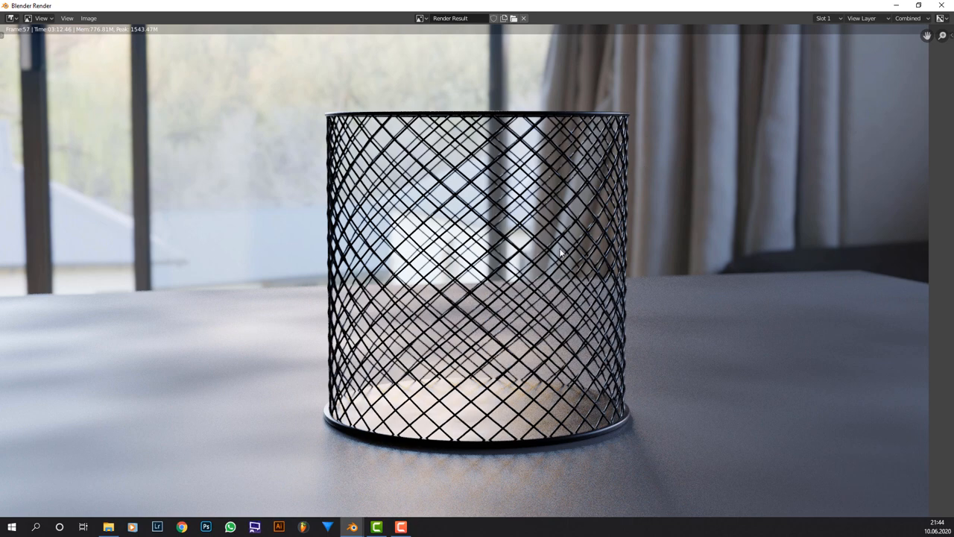
pyautogui.moveTo(598, 200)
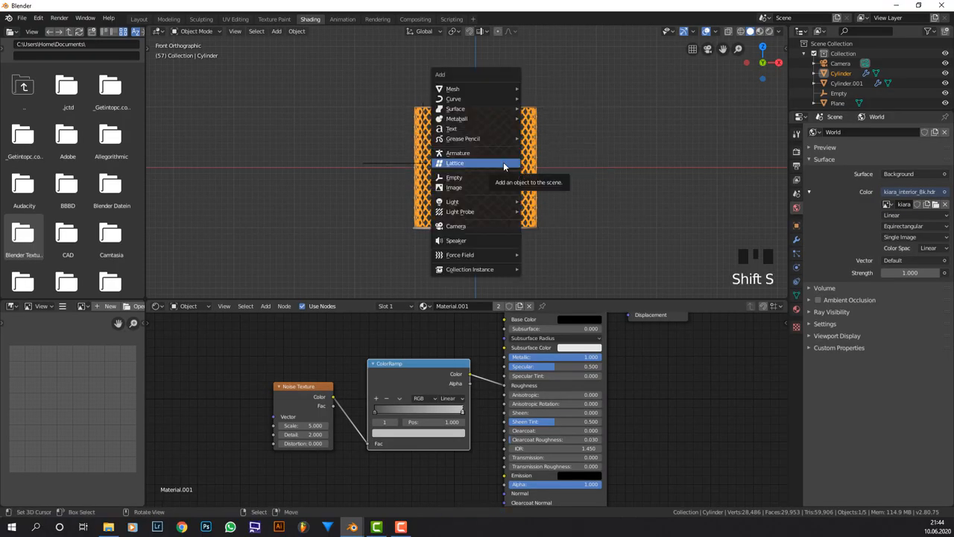
# - Add a lattice scaled around the holder and give the Cylinder a Lattice modifier
pyautogui.click(459, 162)
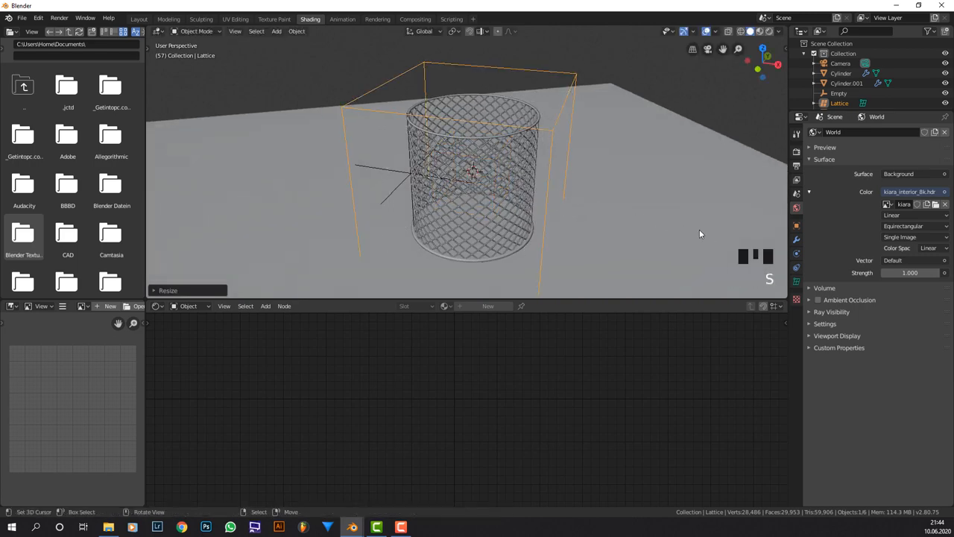
pyautogui.press('s')
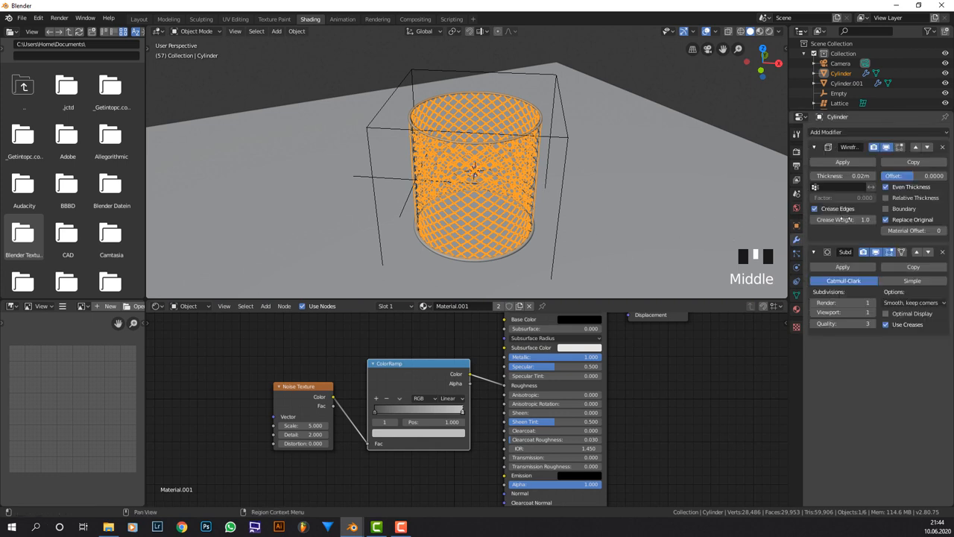
pyautogui.click(814, 147)
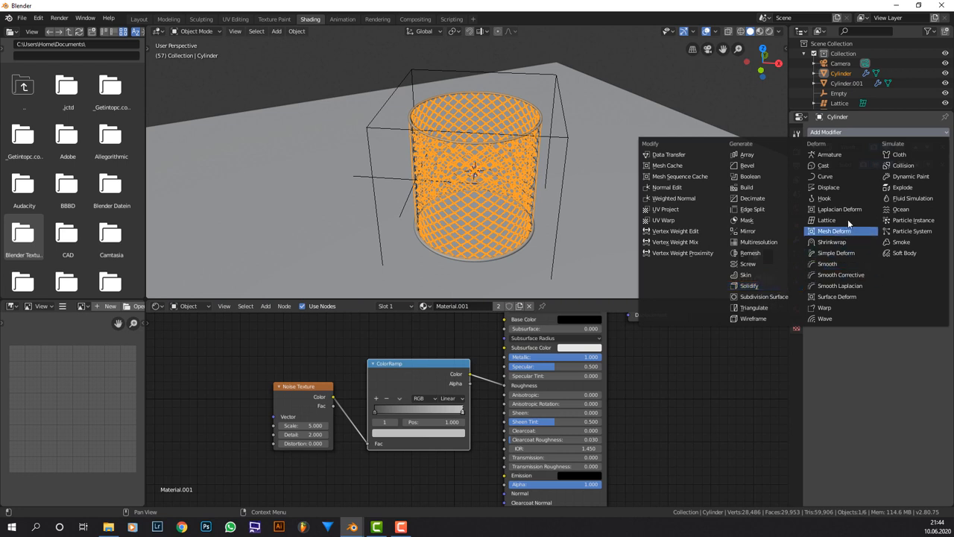
pyautogui.click(823, 219)
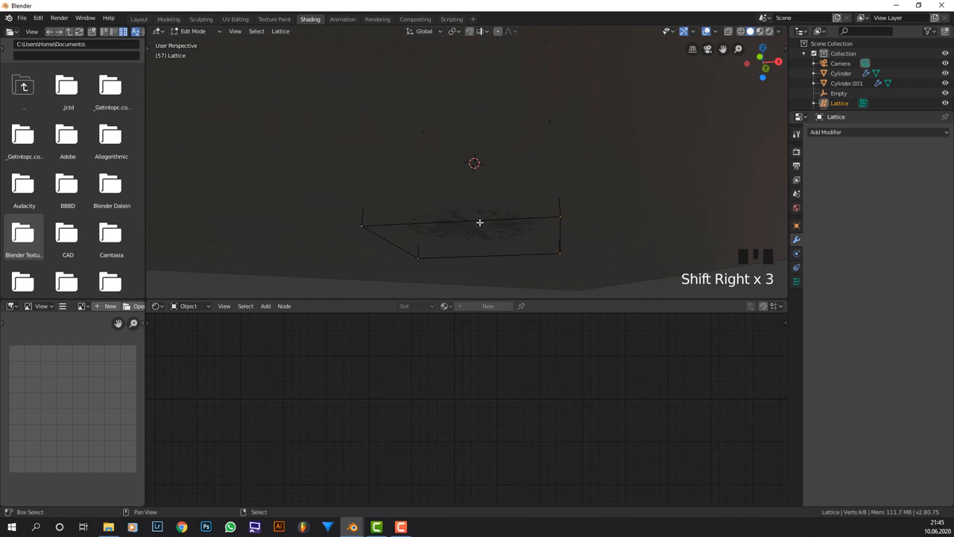
# - Scale the lattice's bottom points inward, then scale the whole lattice
pyautogui.press('s')
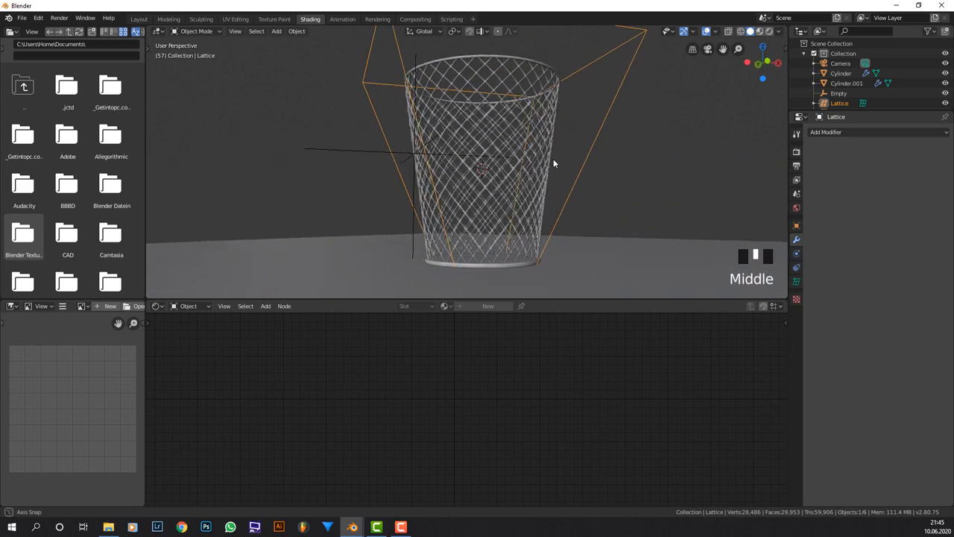
pyautogui.scroll(-3)
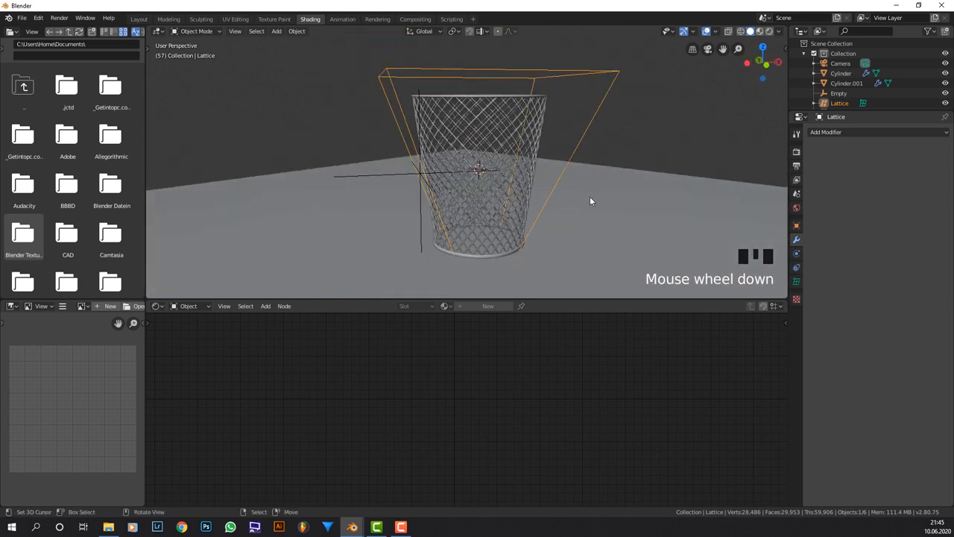
pyautogui.press('s')
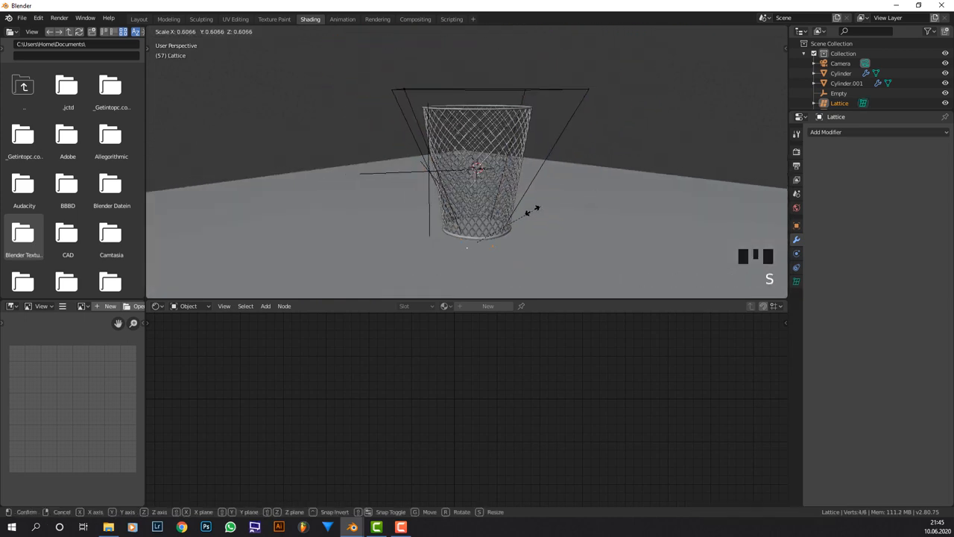
pyautogui.scroll(3)
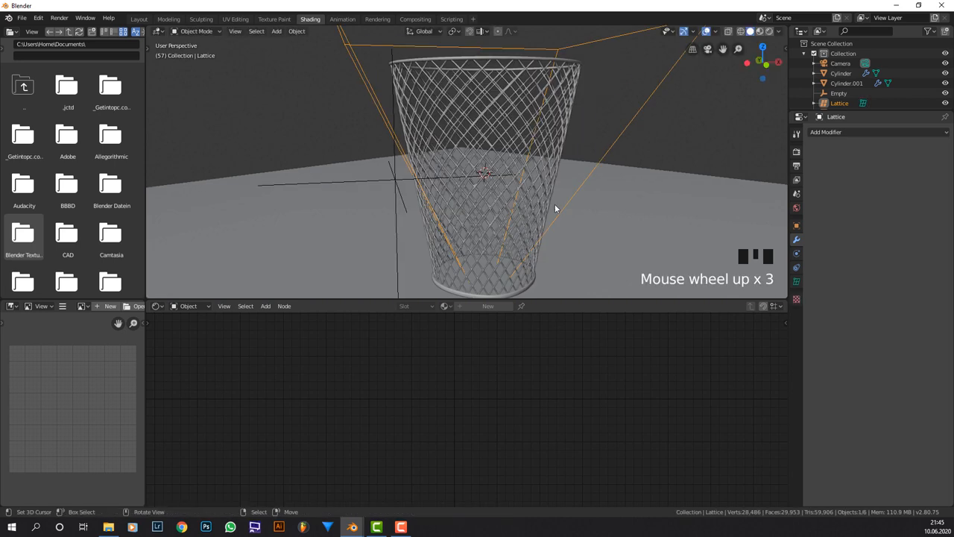
pyautogui.scroll(-3)
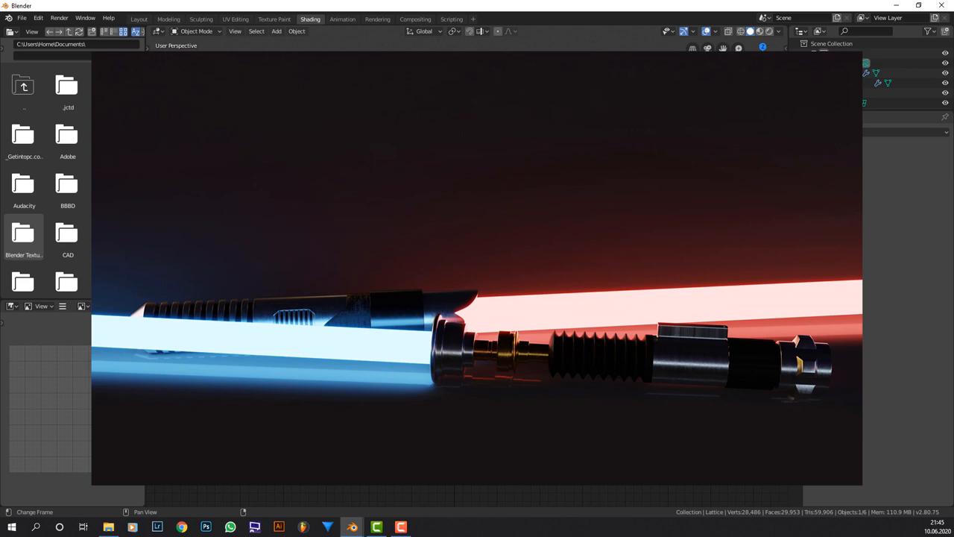
pyautogui.scroll(-3)
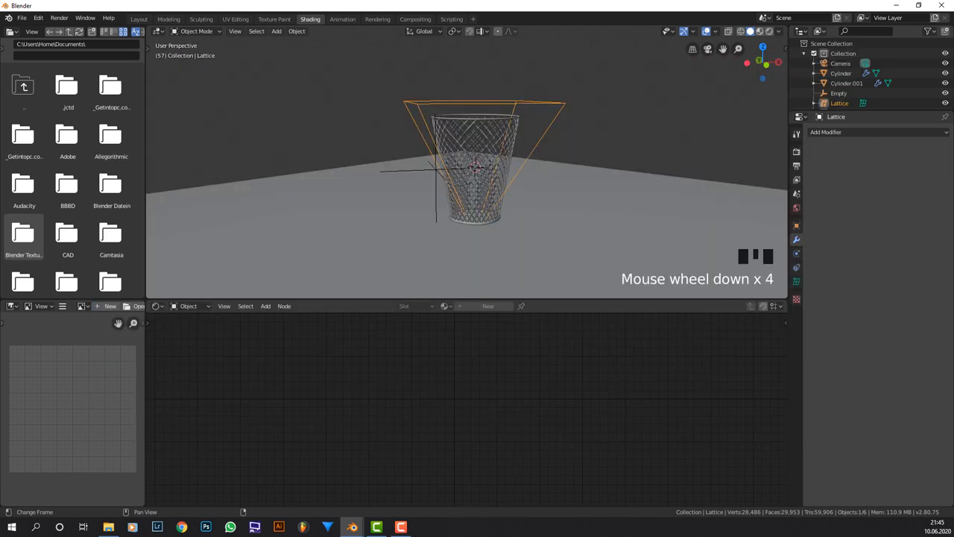